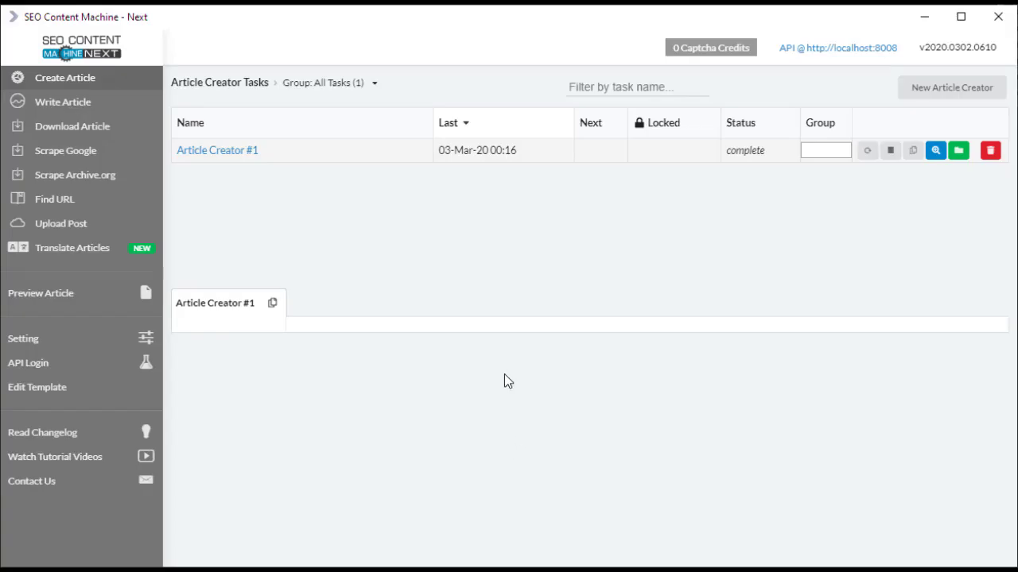
mouse_move(358, 269)
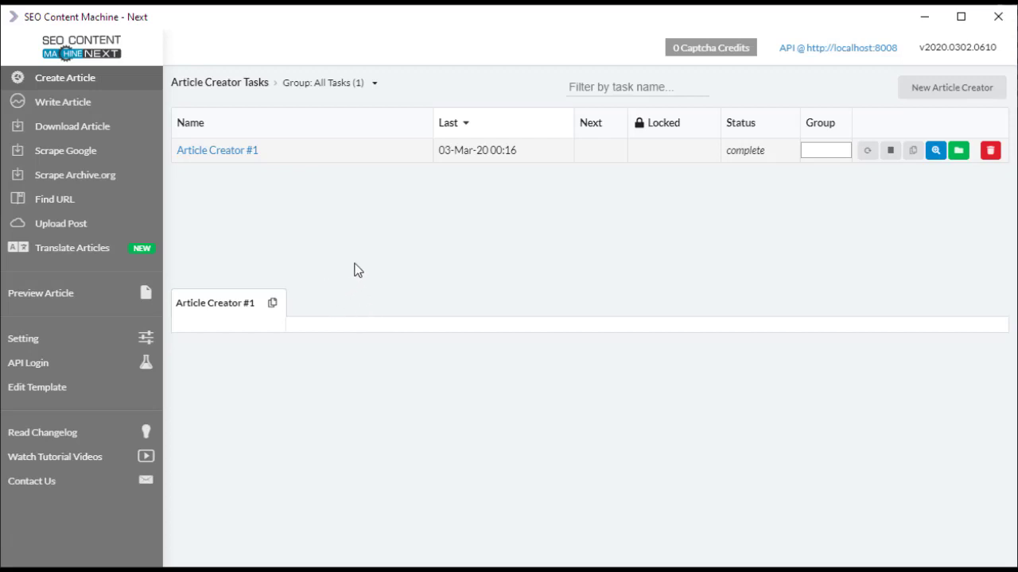
mouse_move(384, 272)
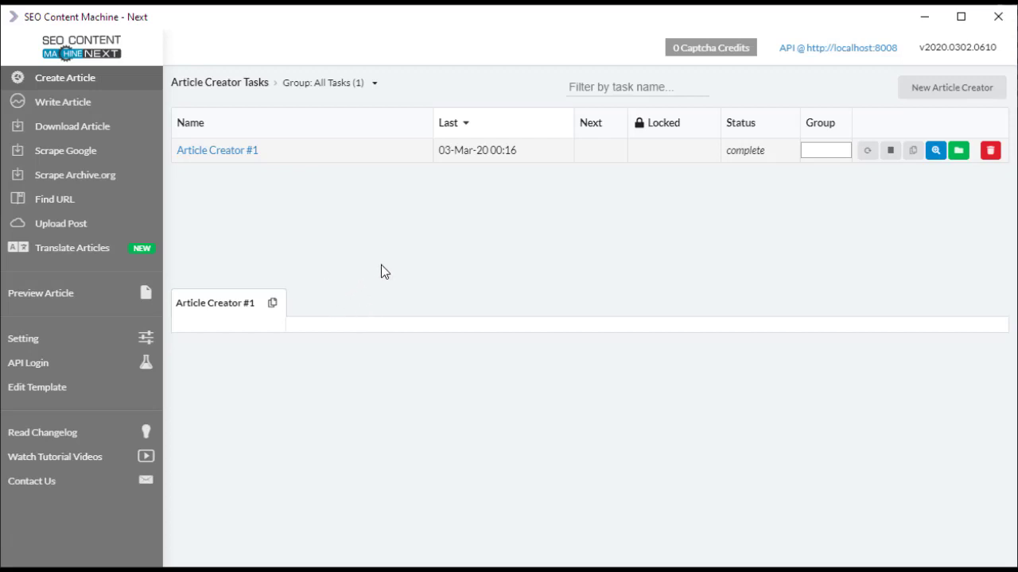
mouse_move(295, 224)
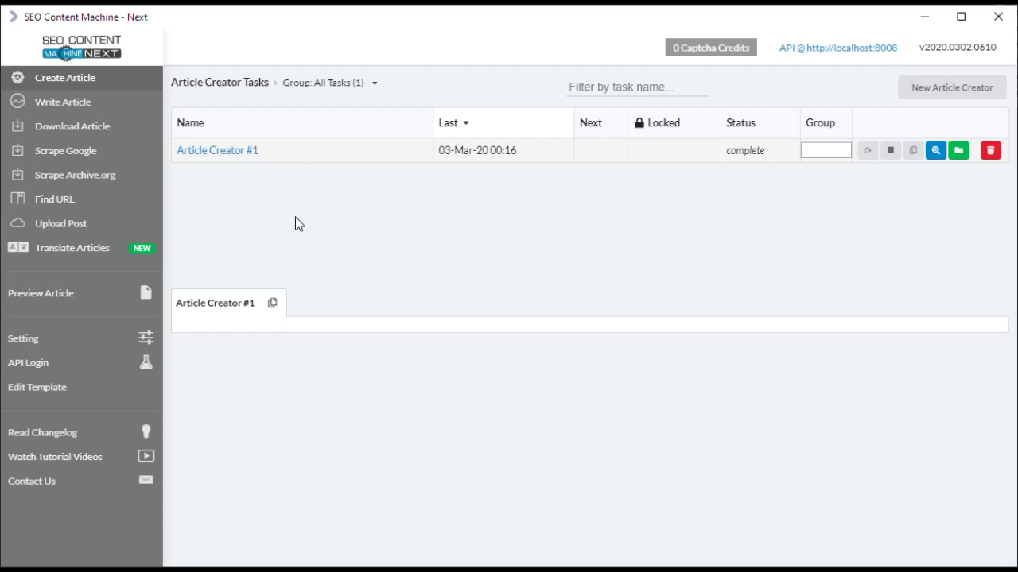
mouse_move(255, 191)
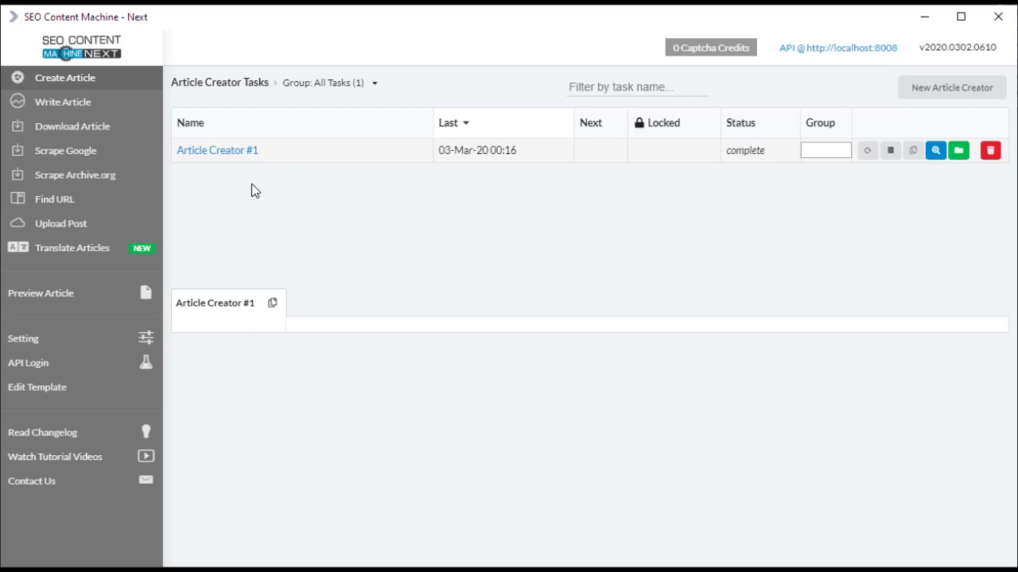
Reach the Filter Content preview for Article Creator #1 via its Custom Content settings.
click(216, 149)
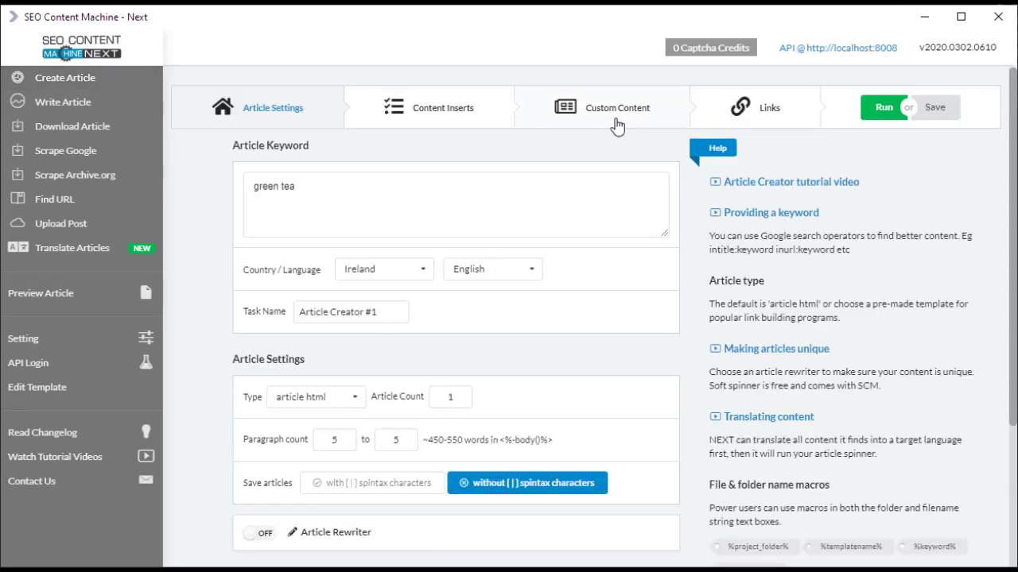
click(617, 107)
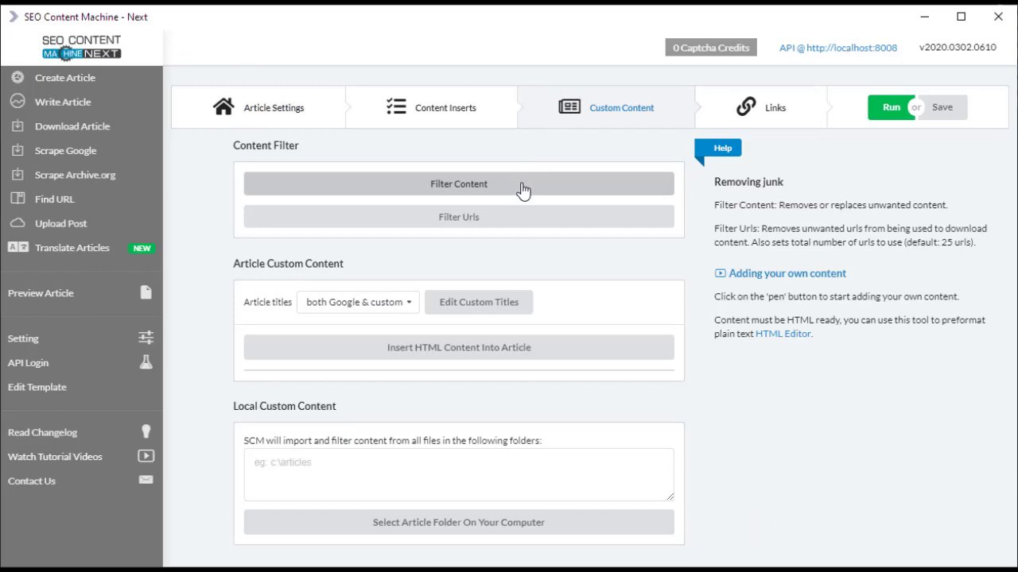
click(459, 183)
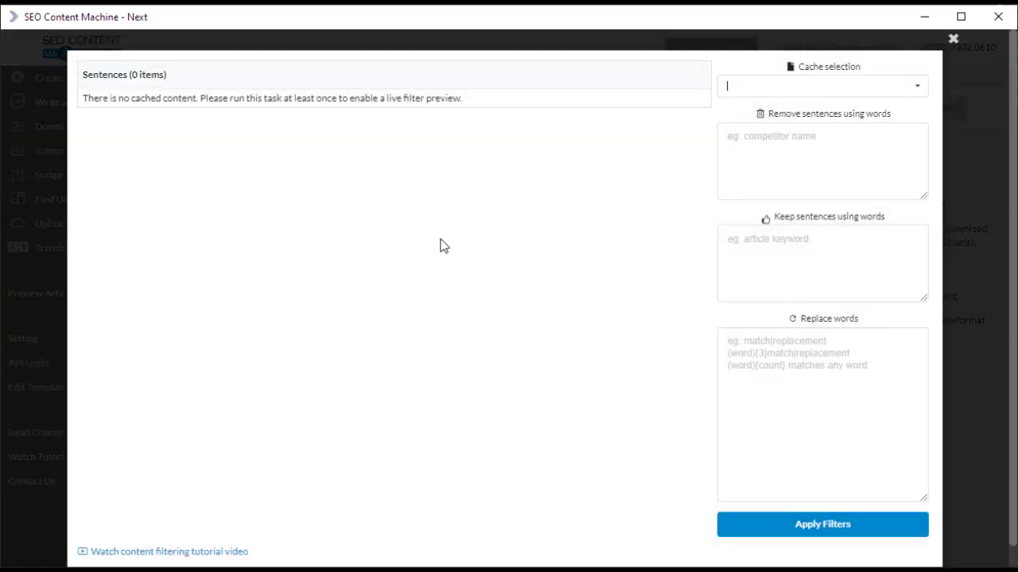
mouse_move(463, 245)
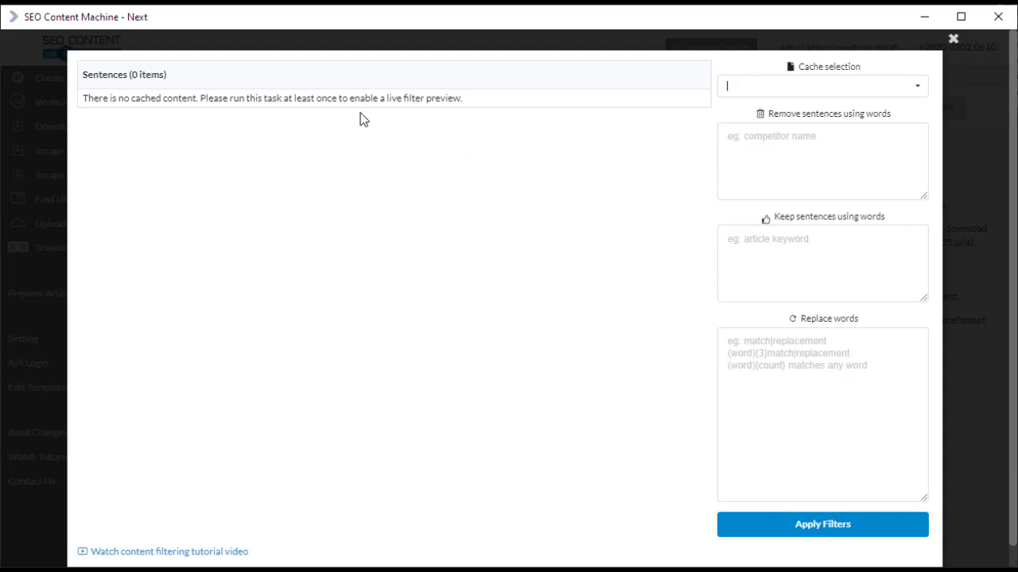
mouse_move(332, 129)
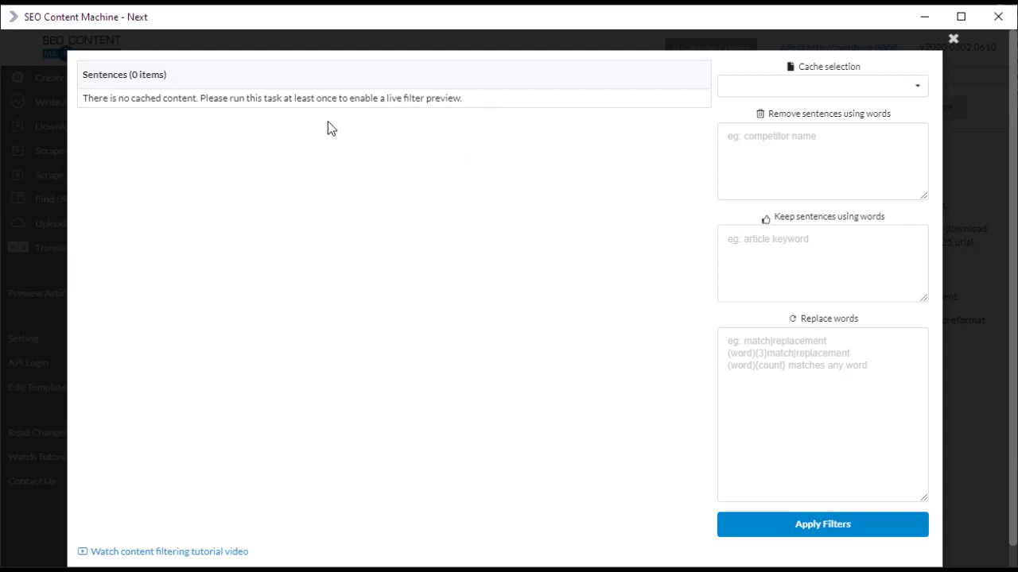
mouse_move(274, 238)
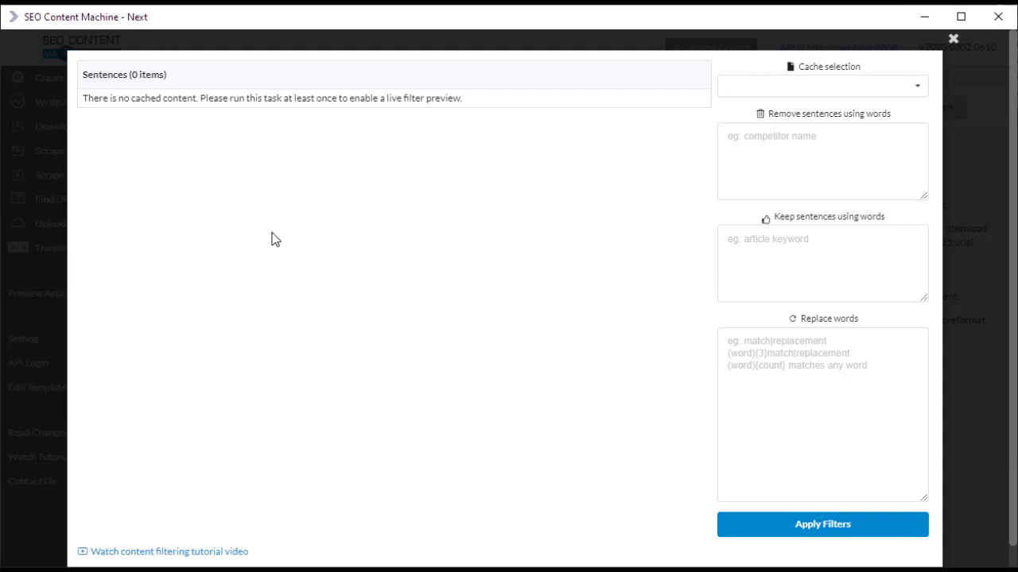
mouse_move(278, 241)
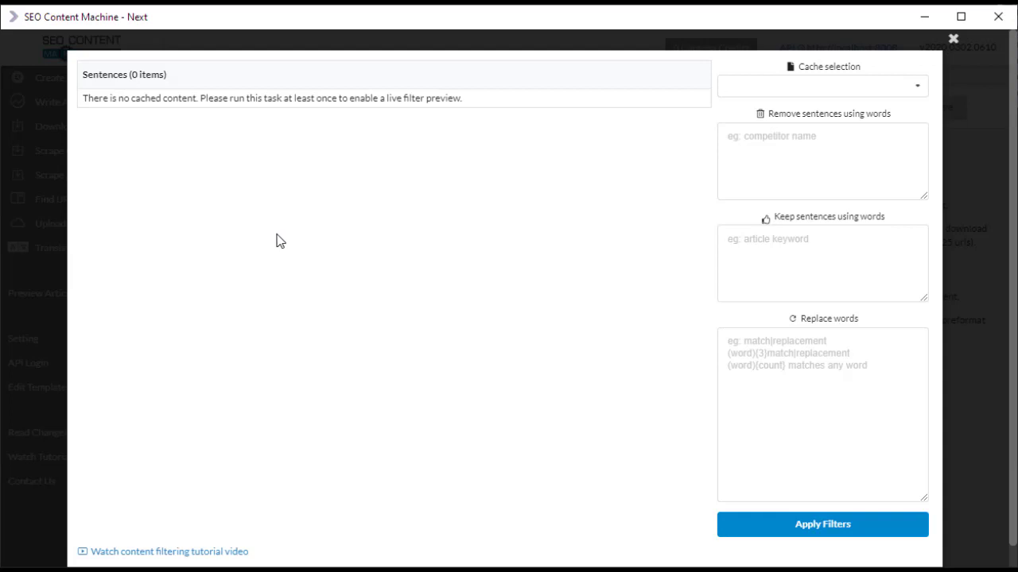
Close the empty Filter Content dialog before running the task.
click(952, 38)
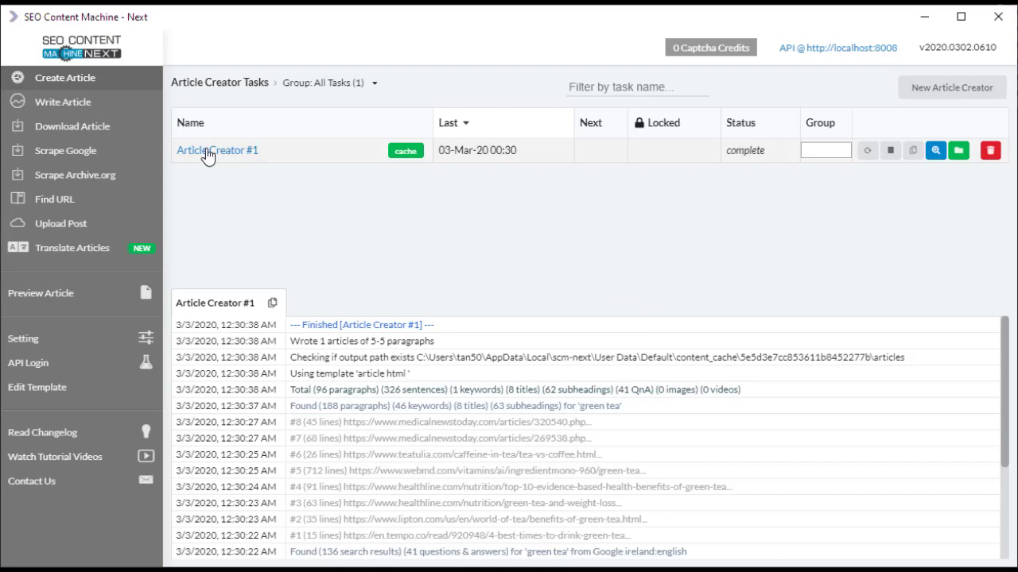
mouse_move(274, 157)
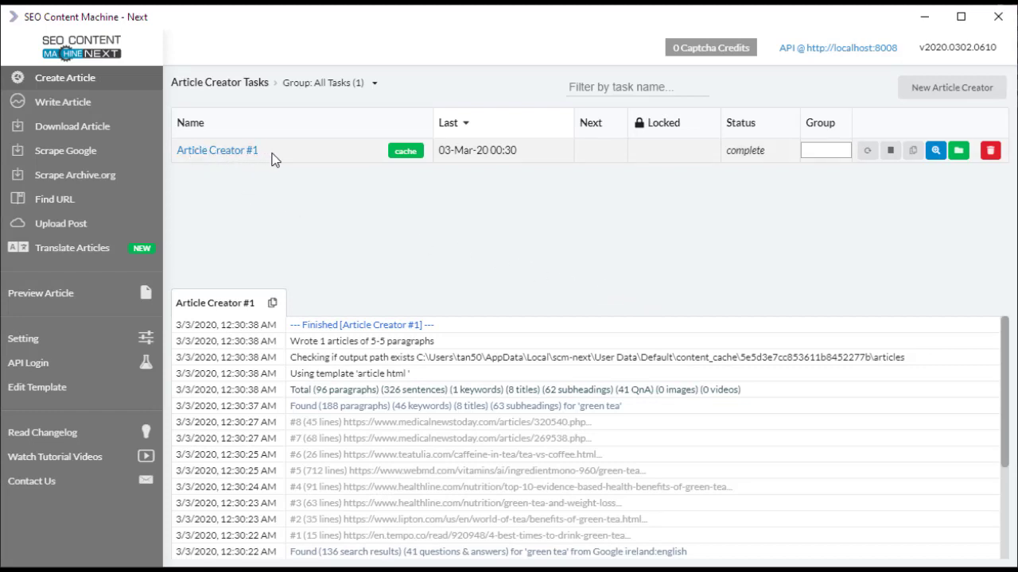
mouse_move(320, 154)
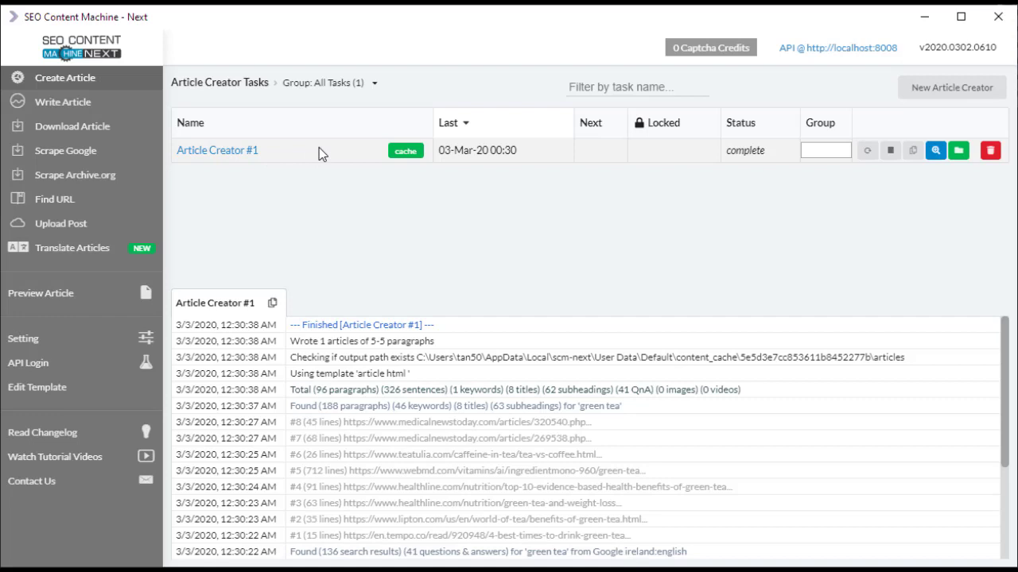
mouse_move(423, 163)
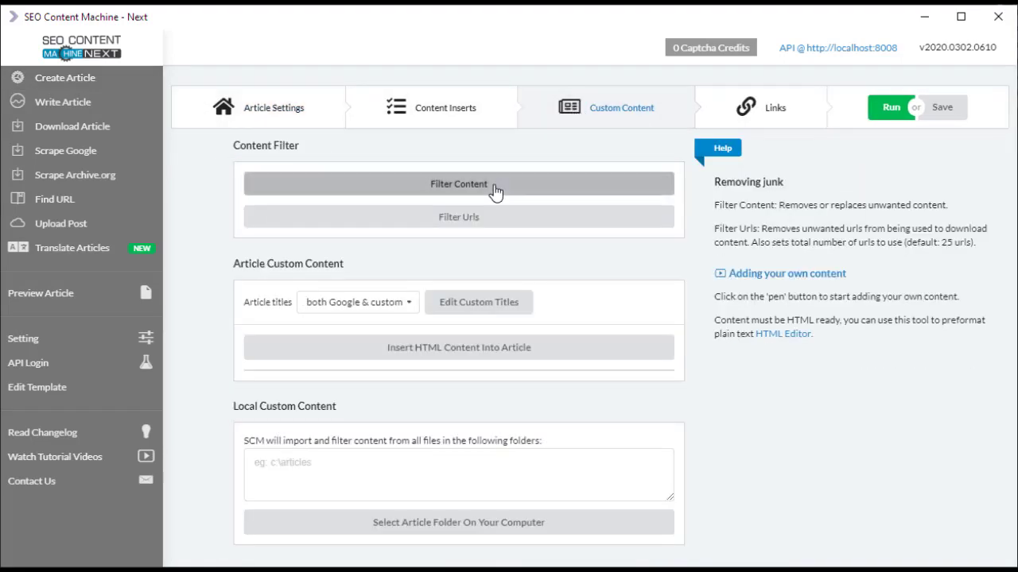
Bring up the Filter Content preview again for the cached green tea content.
click(458, 183)
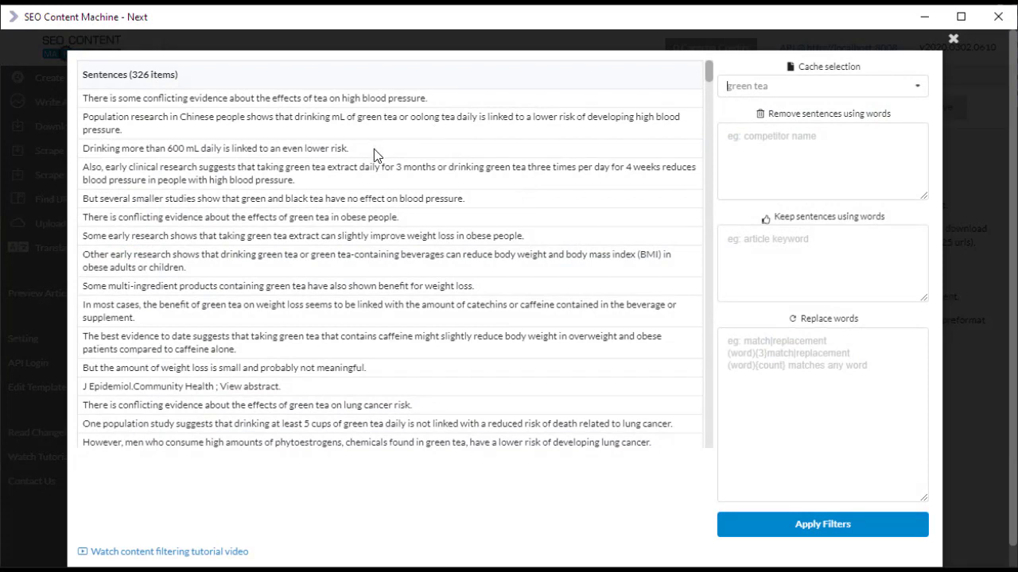
mouse_move(958, 130)
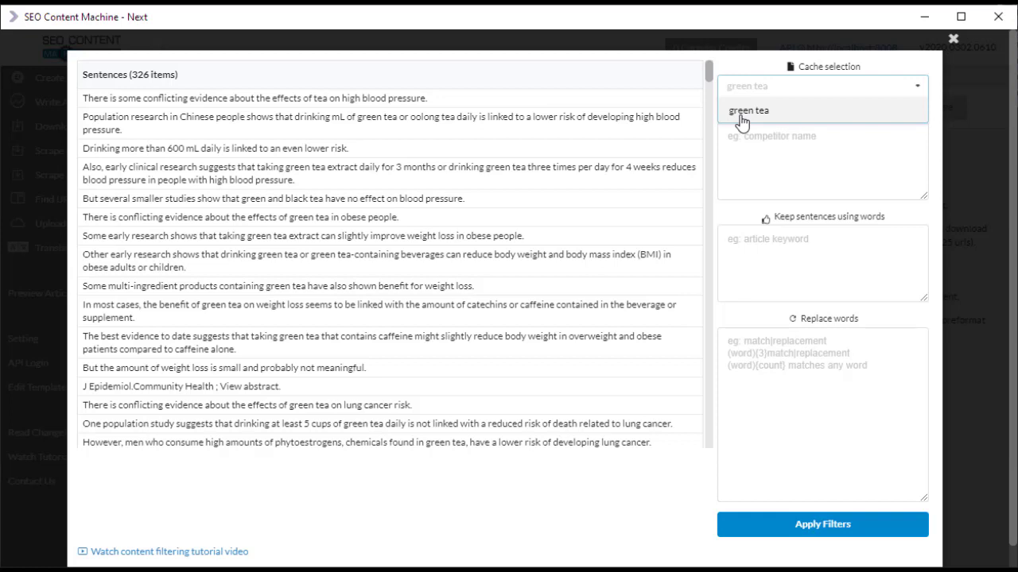
mouse_move(790, 96)
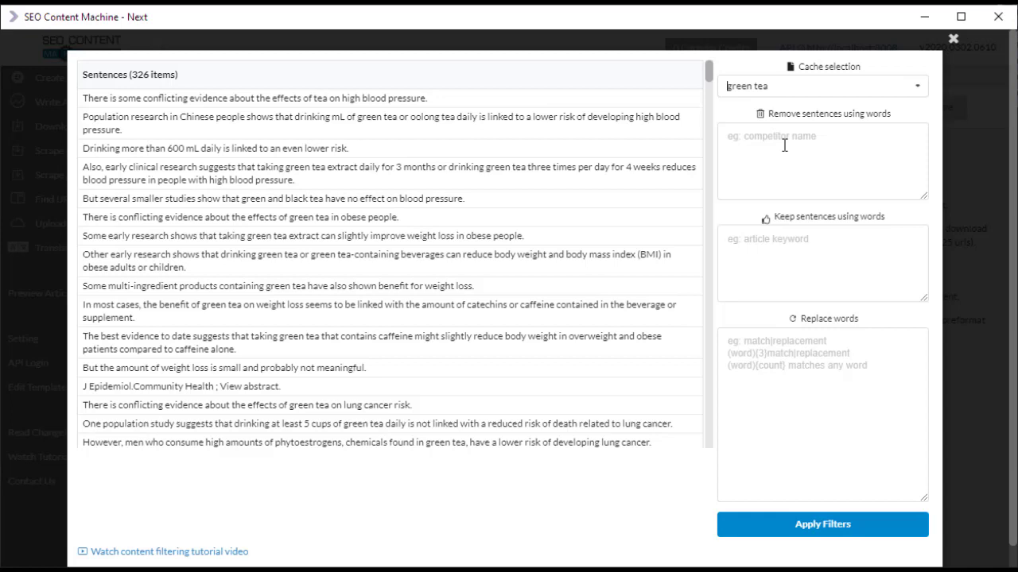
mouse_move(779, 177)
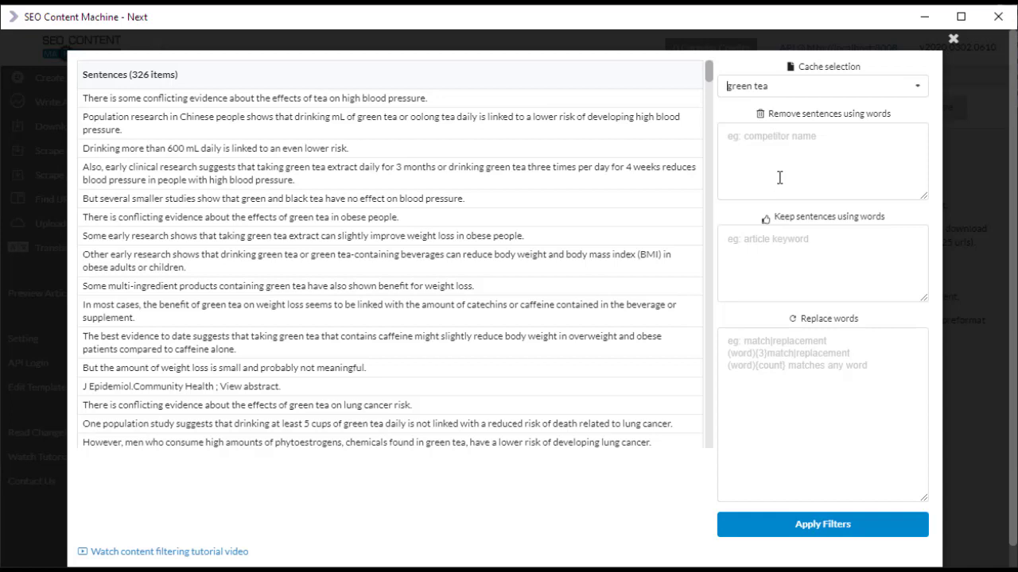
mouse_move(807, 127)
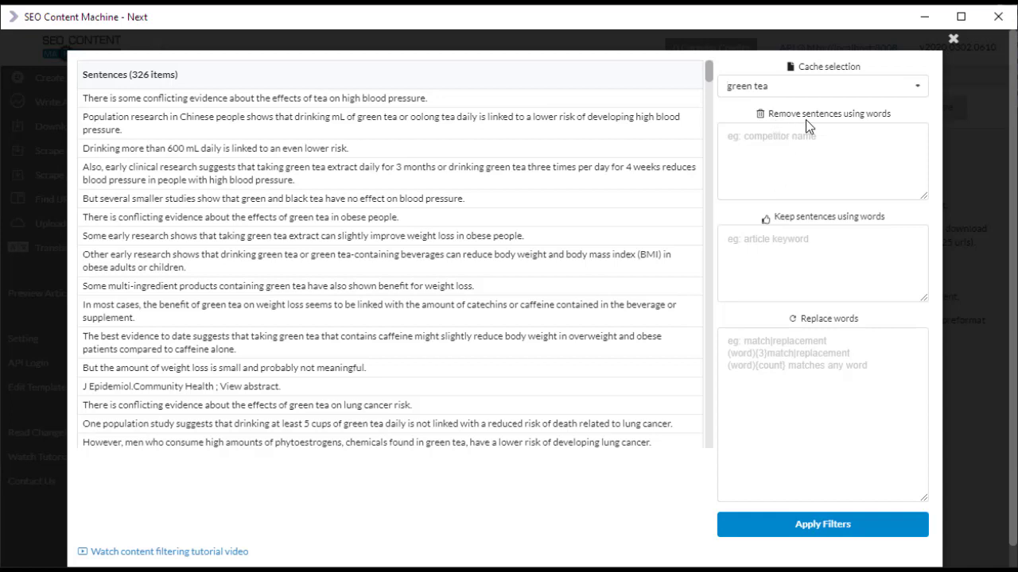
Remove sentences containing 'research', trimming the preview from 326 to 269 sentences.
click(822, 159)
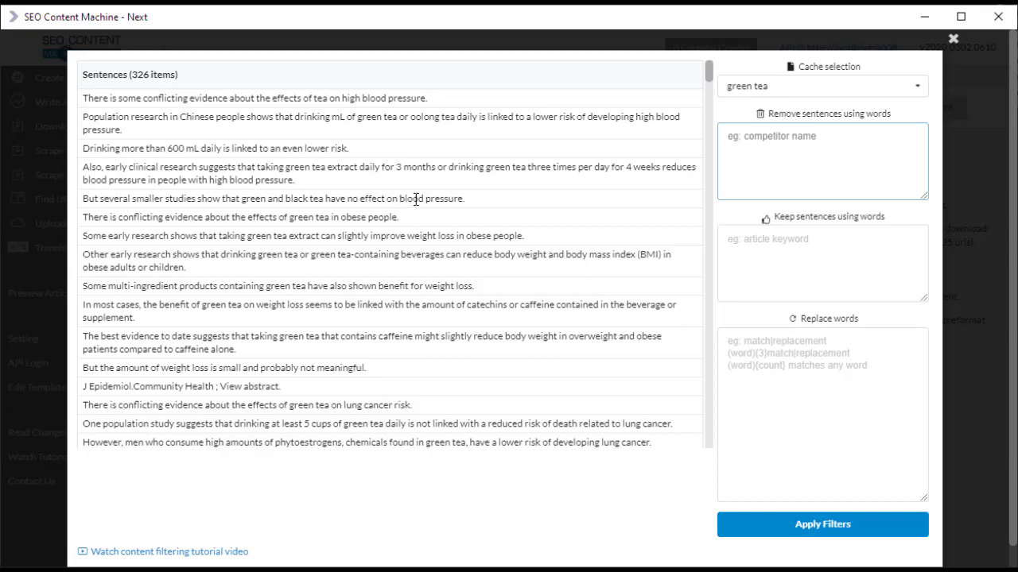
double_click(152, 235)
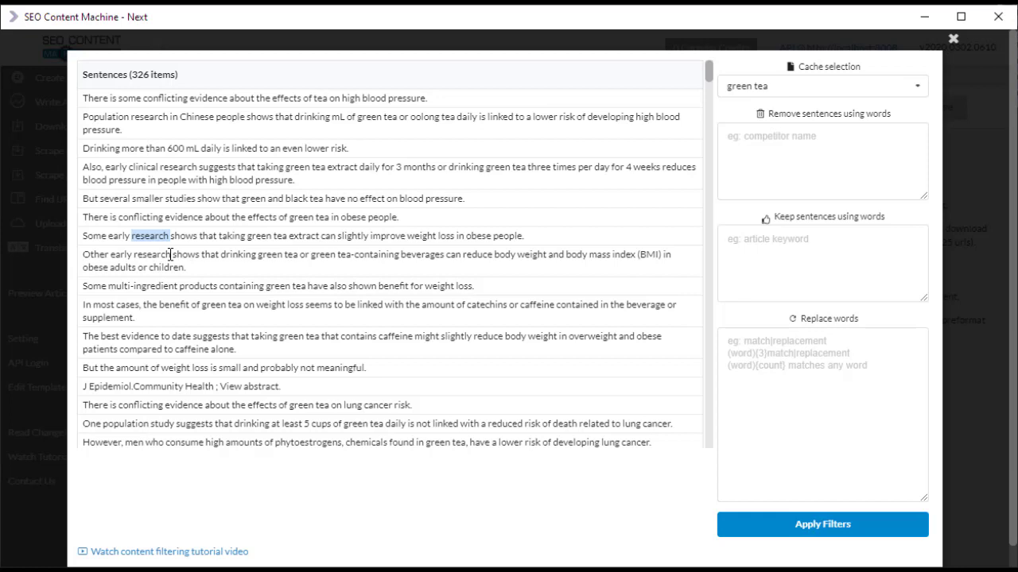
text(r)
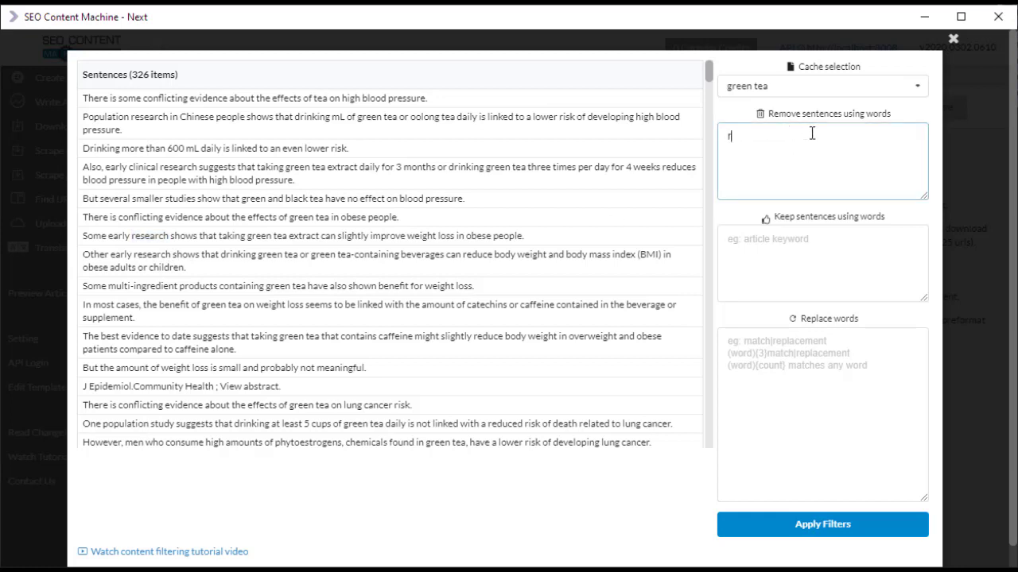
text(research)
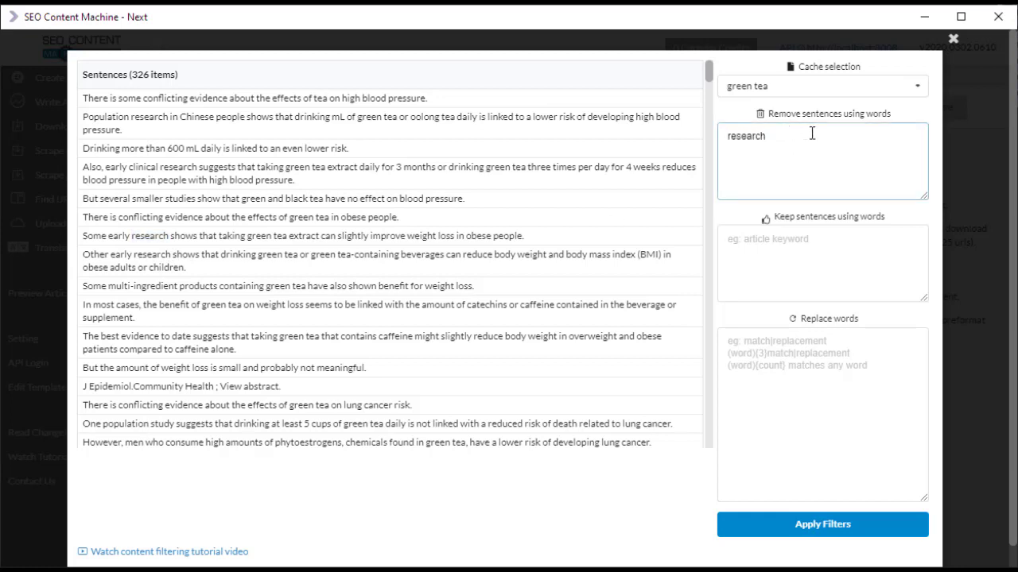
click(821, 524)
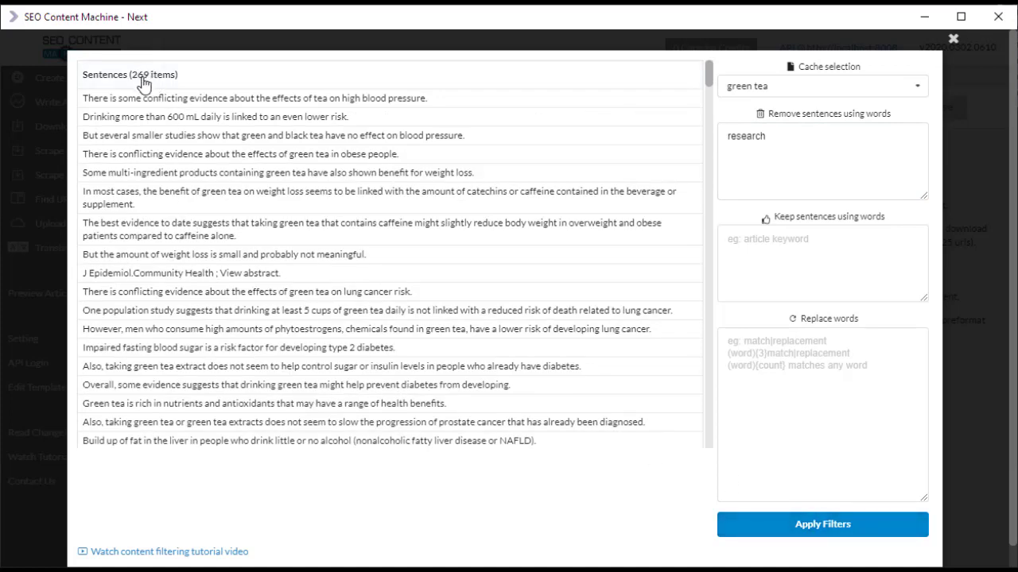
mouse_move(143, 205)
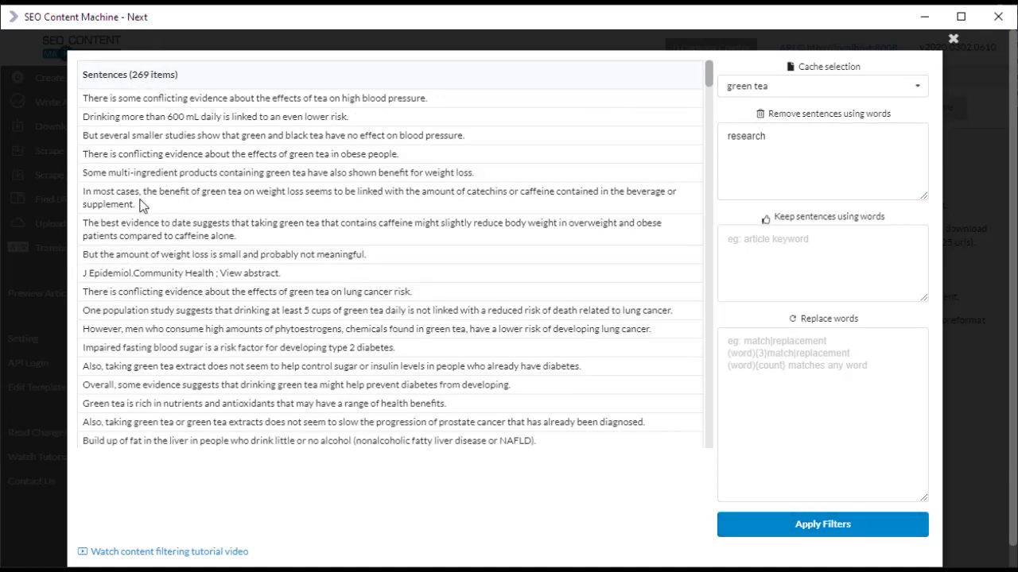
Keep only sentences containing 'green tea', narrowing the preview to 173 sentences.
scroll(down, 3)
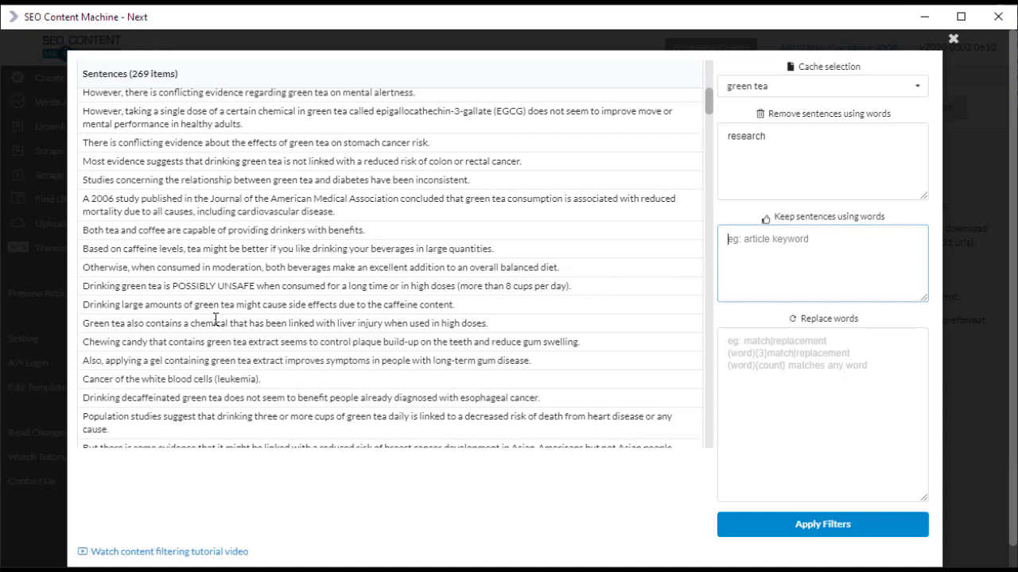
mouse_move(143, 282)
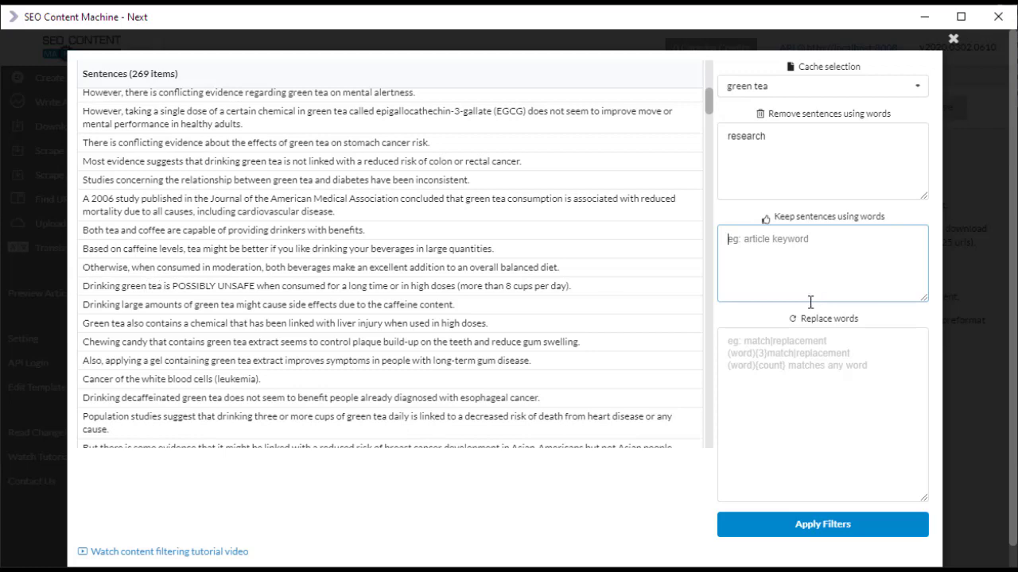
text(green tea)
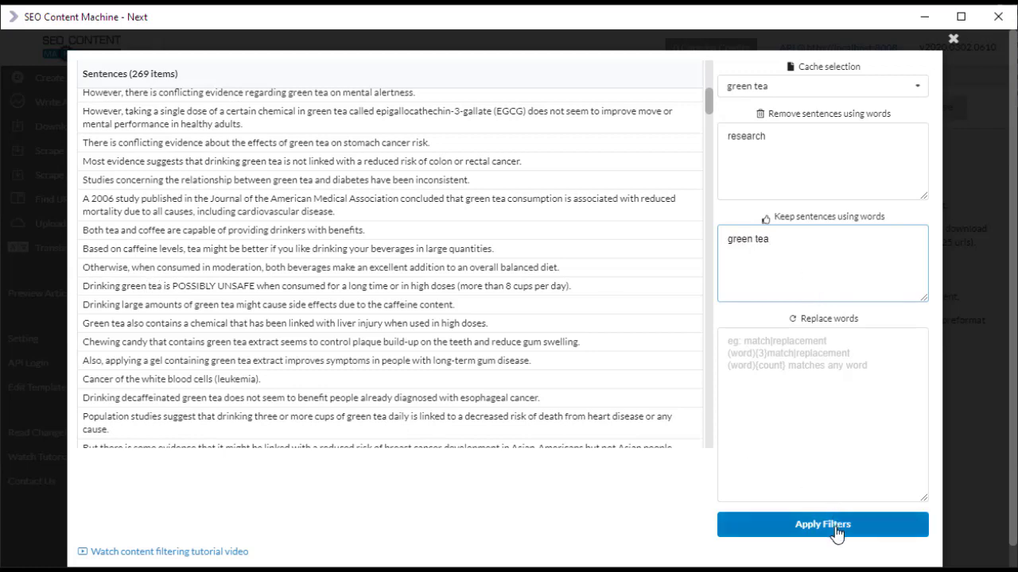
click(821, 524)
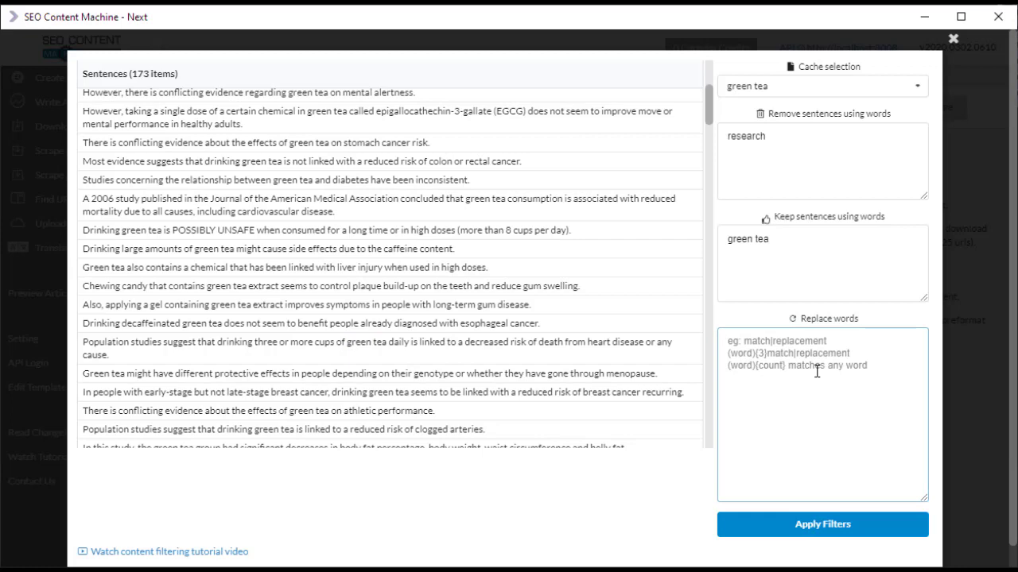
Apply the replacement rule 'green|red' and preview green swapped for red.
text(gree)
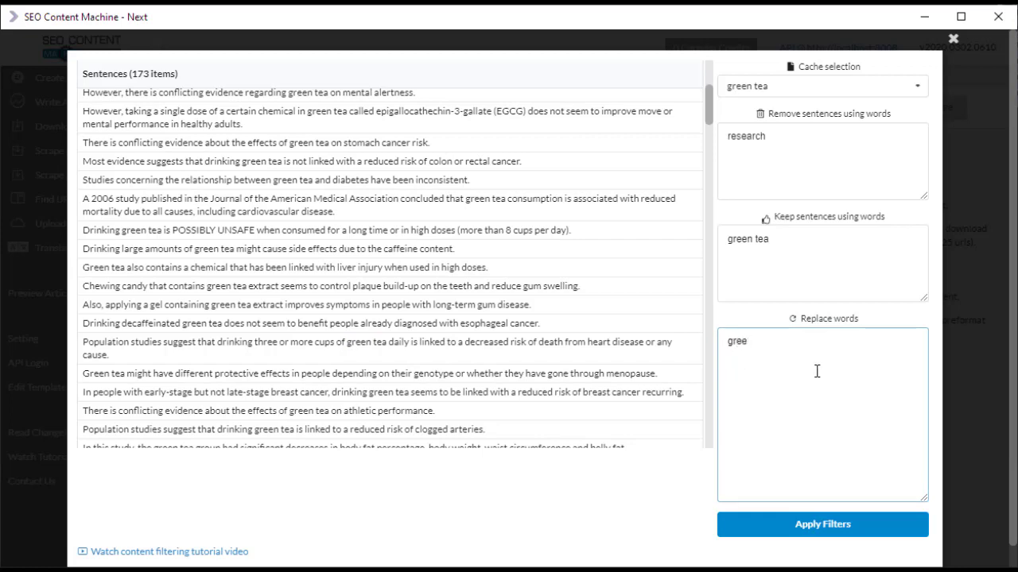
text(n)
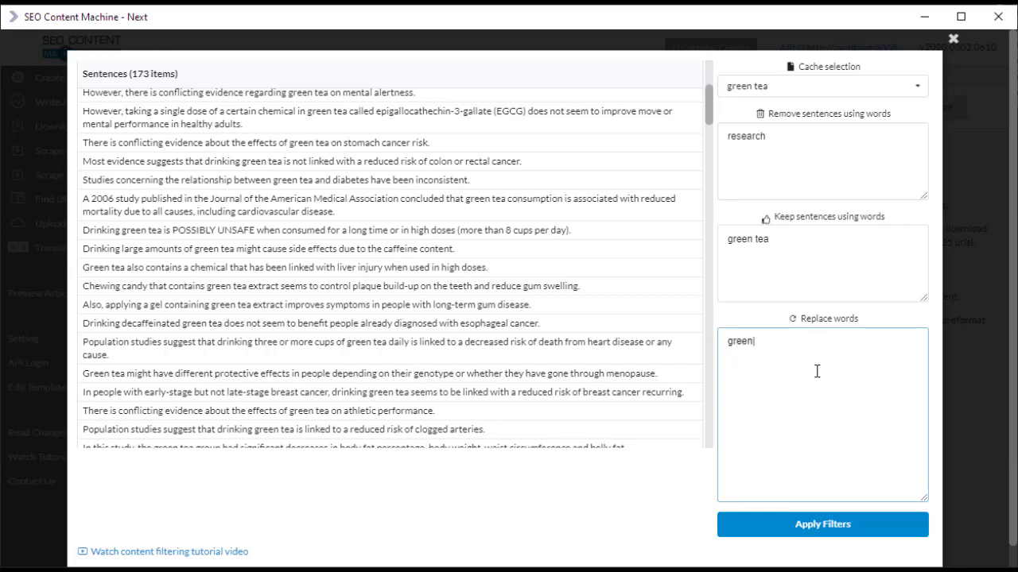
text(|red)
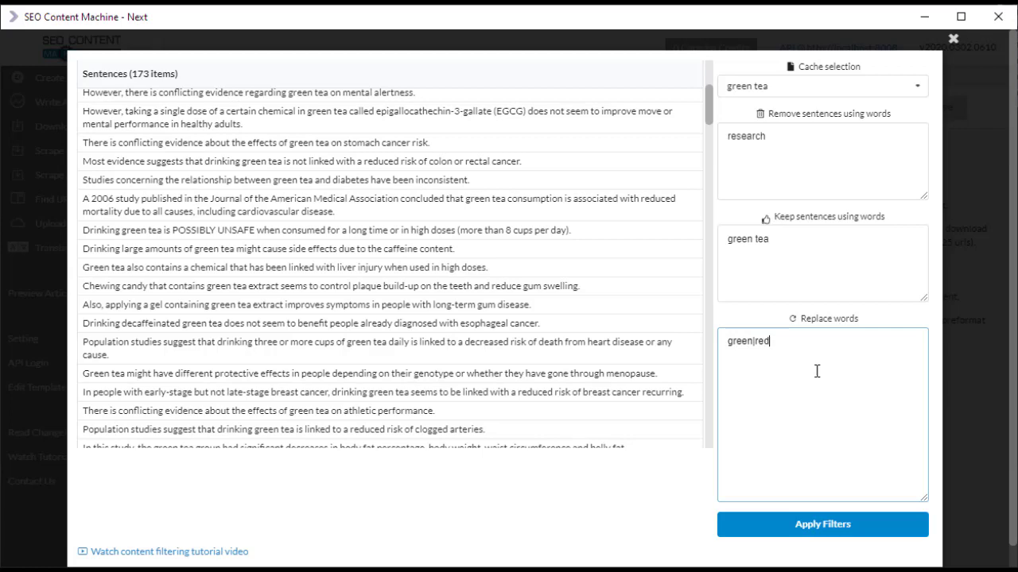
click(821, 523)
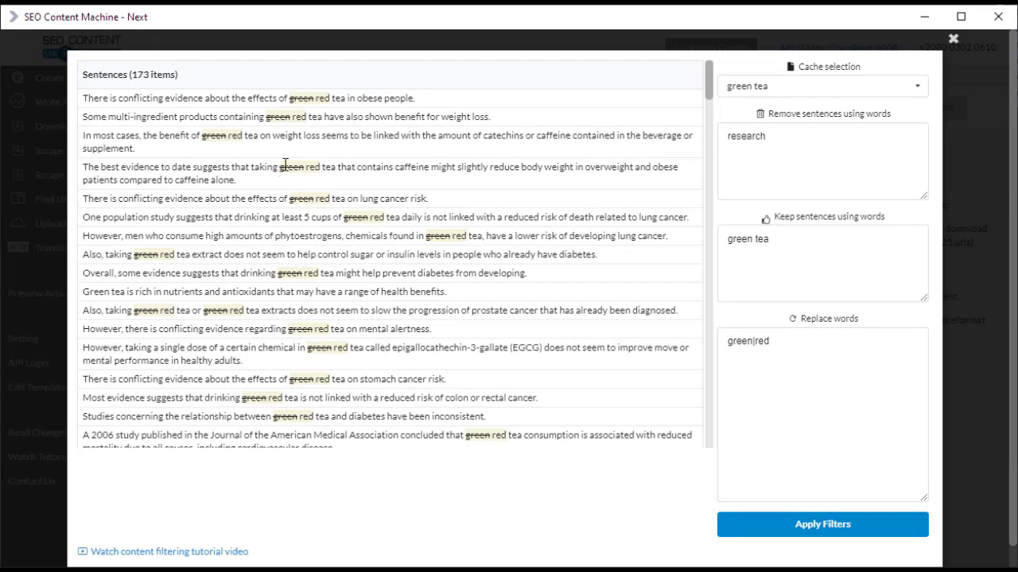
mouse_move(284, 167)
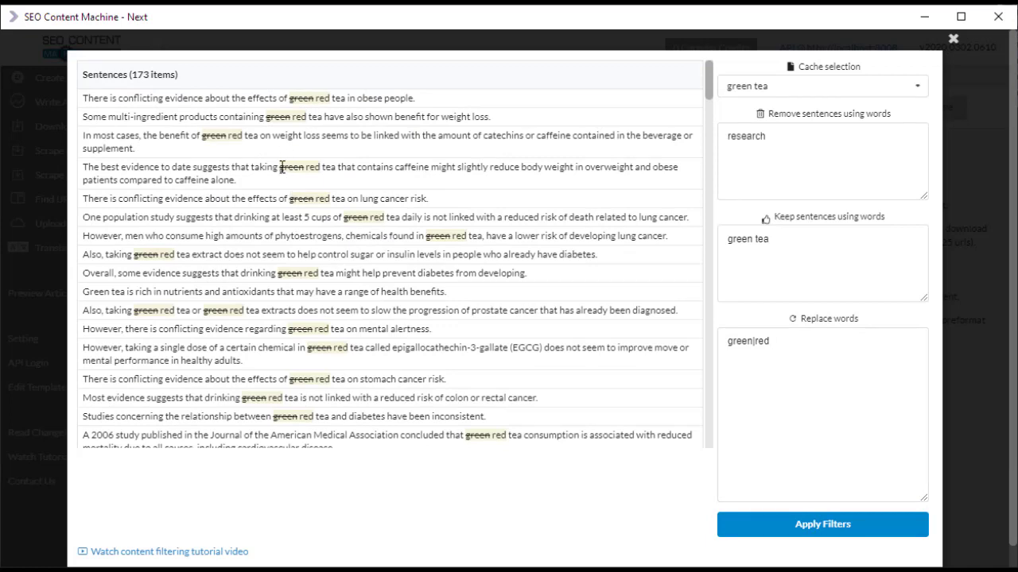
mouse_move(326, 196)
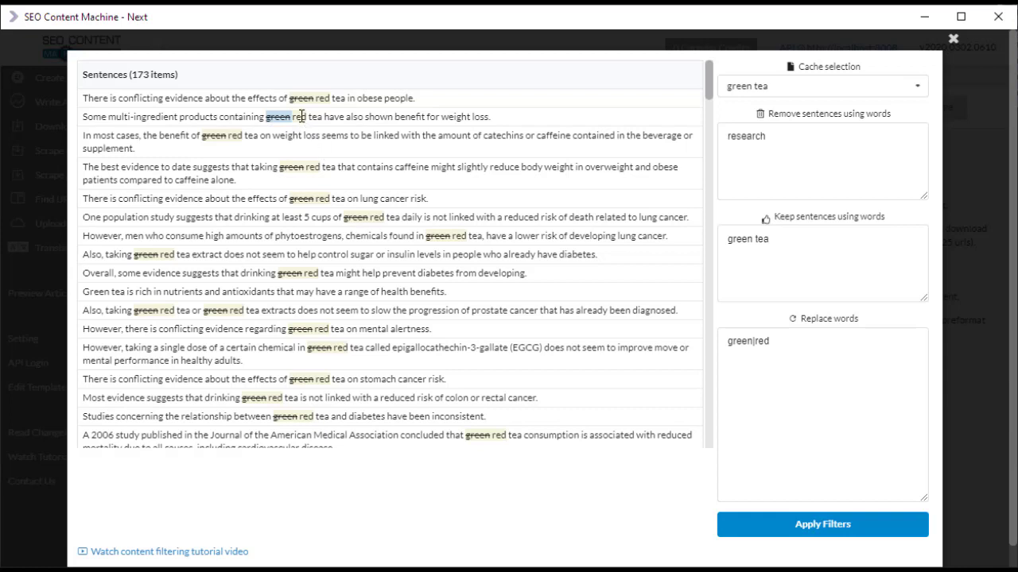
mouse_move(420, 166)
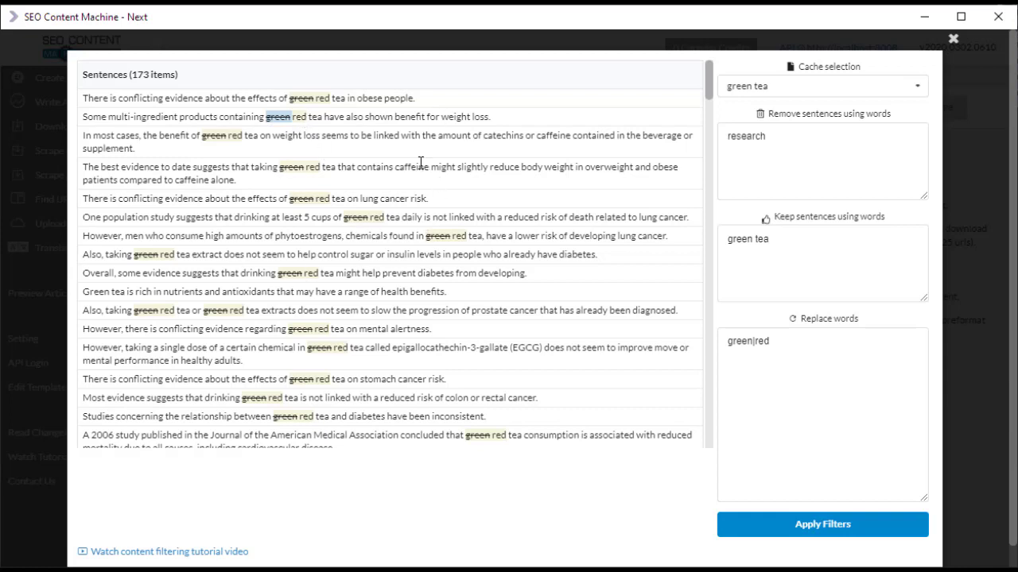
mouse_move(806, 387)
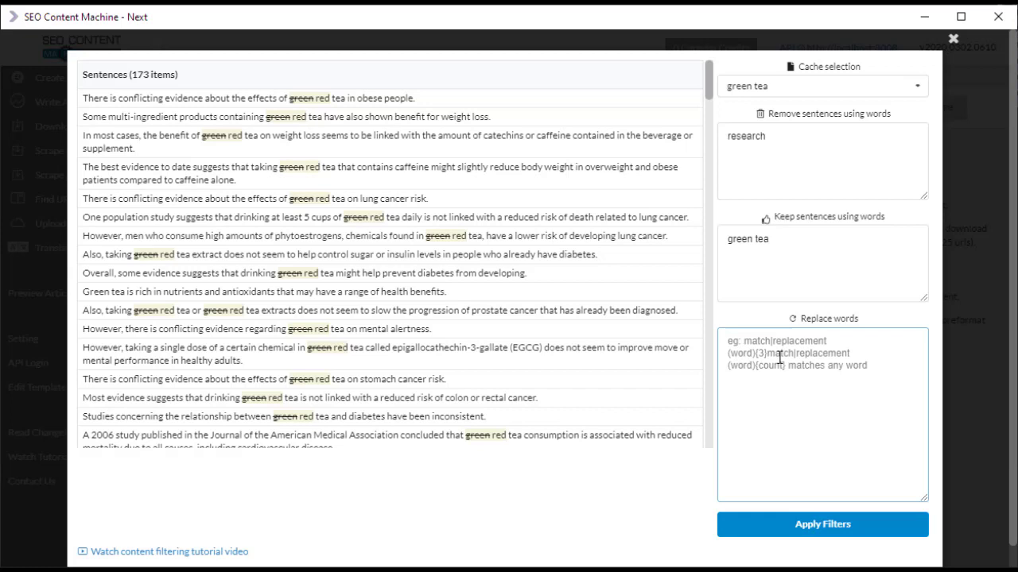
mouse_move(771, 333)
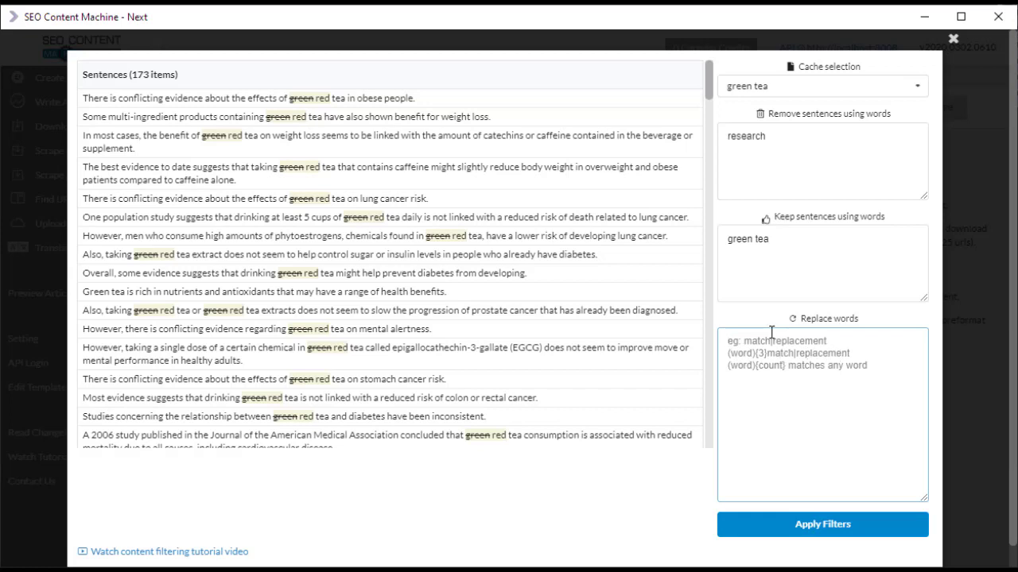
Apply the rule '(word){2}green|red' so green and its two preceding words become red.
text((word()
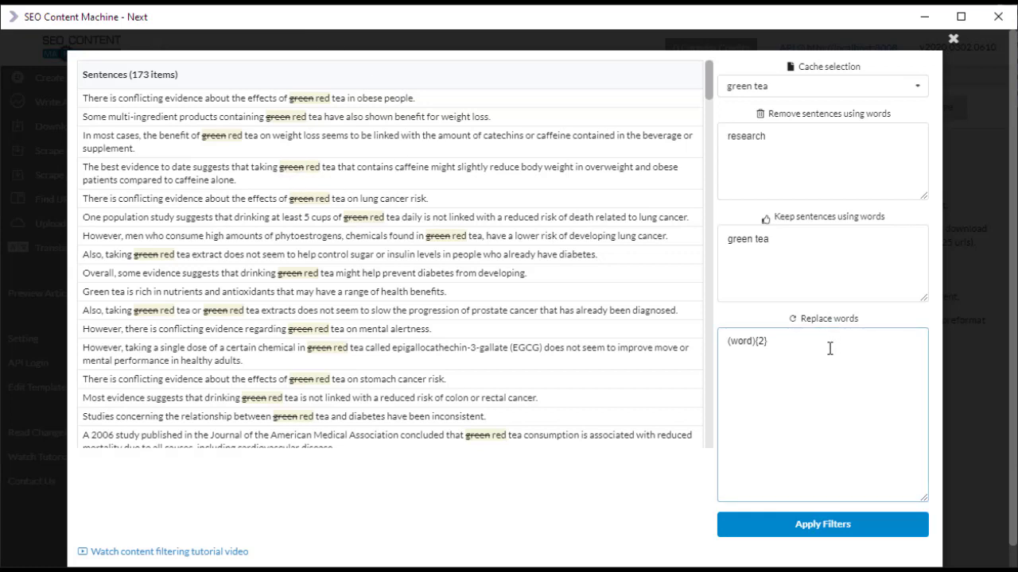
text(green|red)
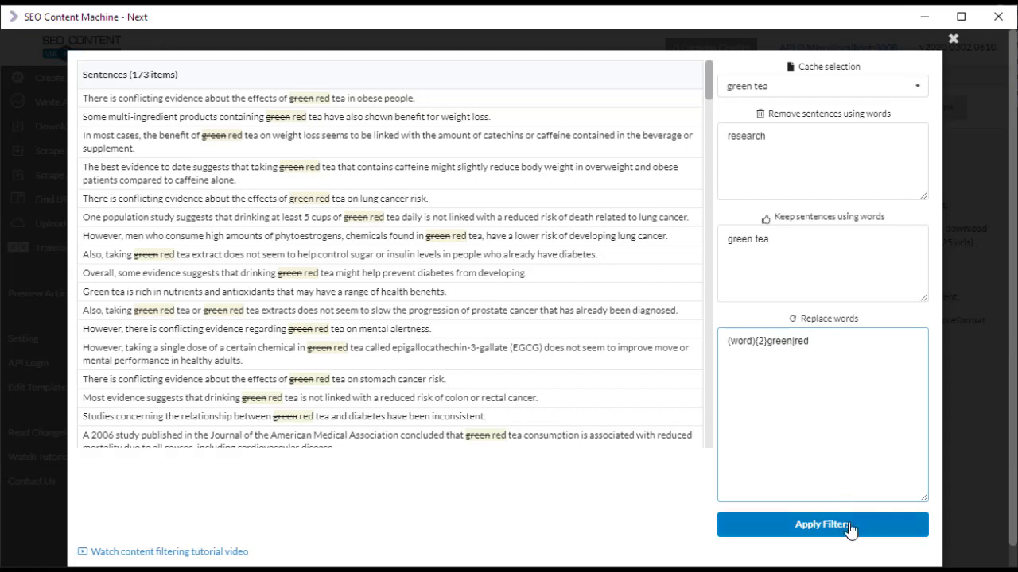
click(821, 524)
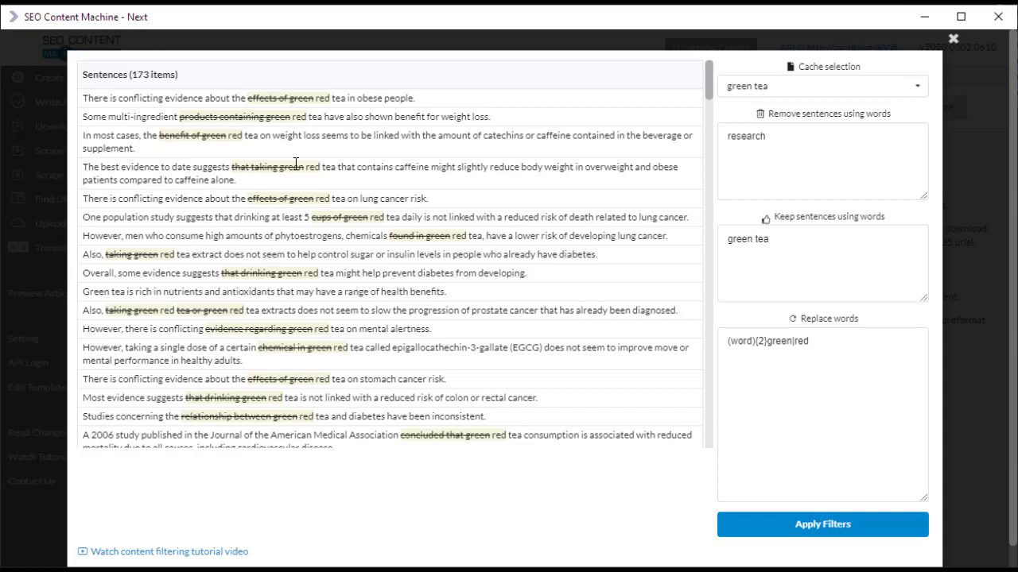
mouse_move(289, 174)
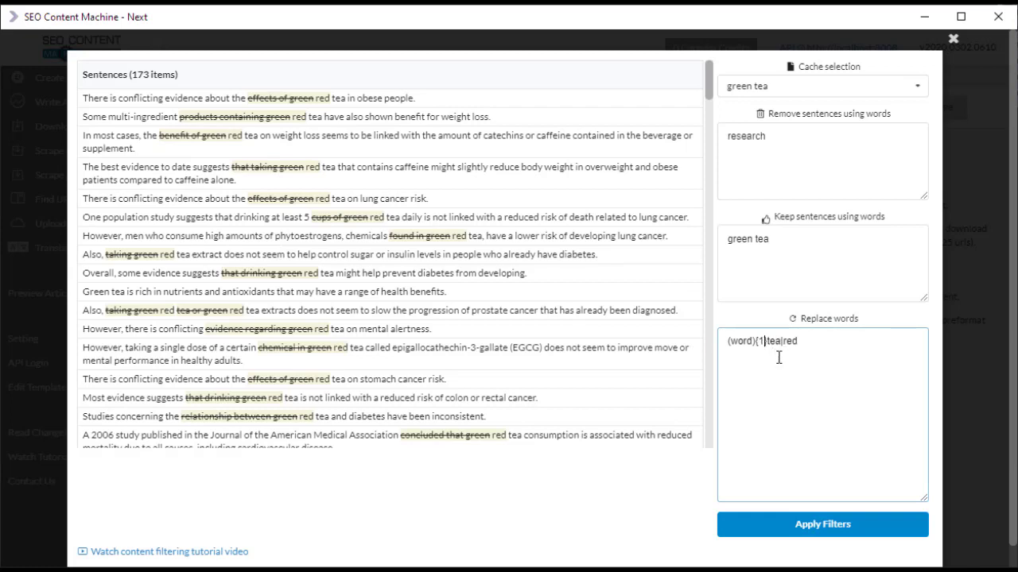
mouse_move(829, 388)
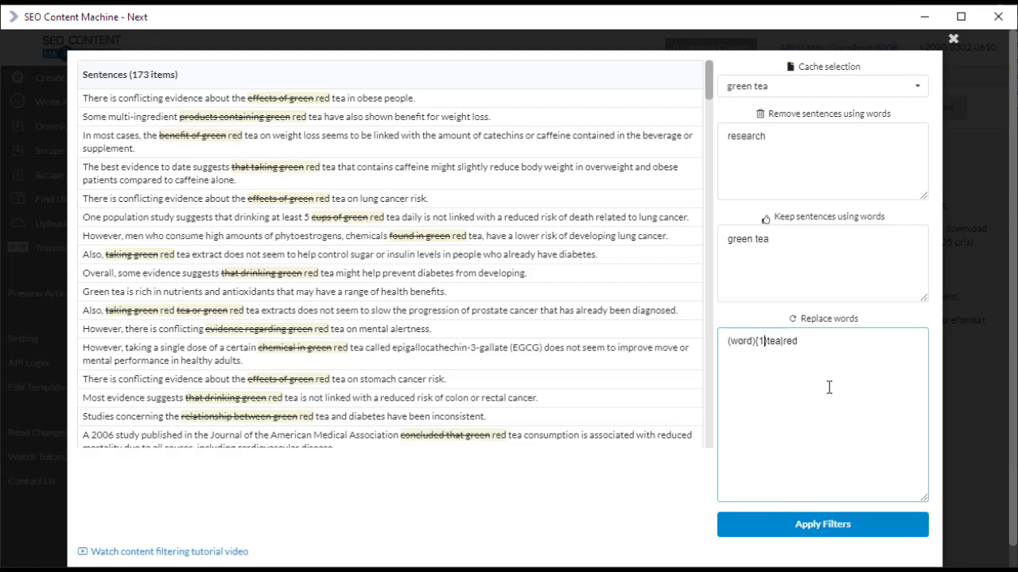
mouse_move(829, 346)
text(})
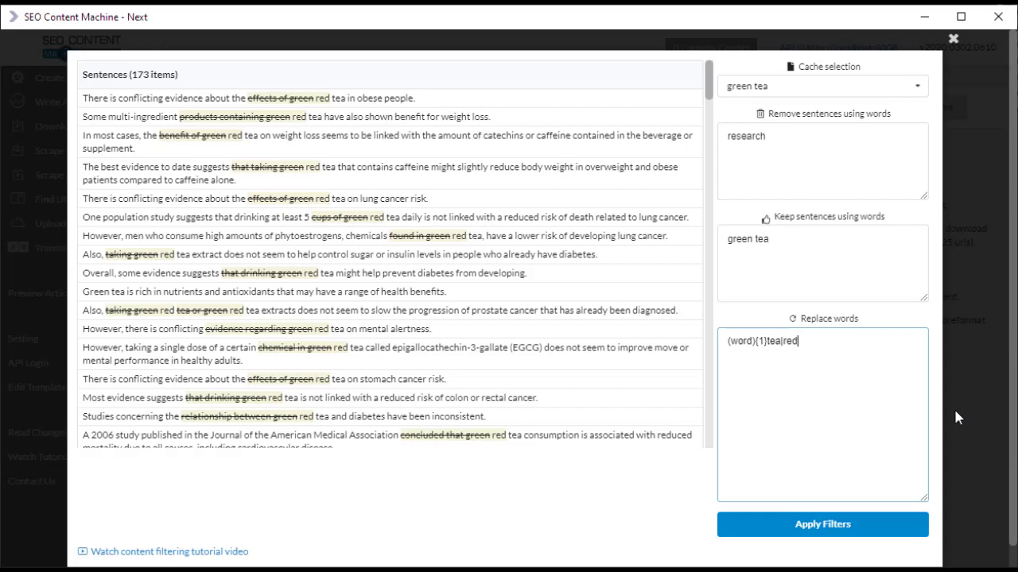
Apply '(word){1}tea|english tea' and scroll the preview checking green tea became english tea.
text(english tea)
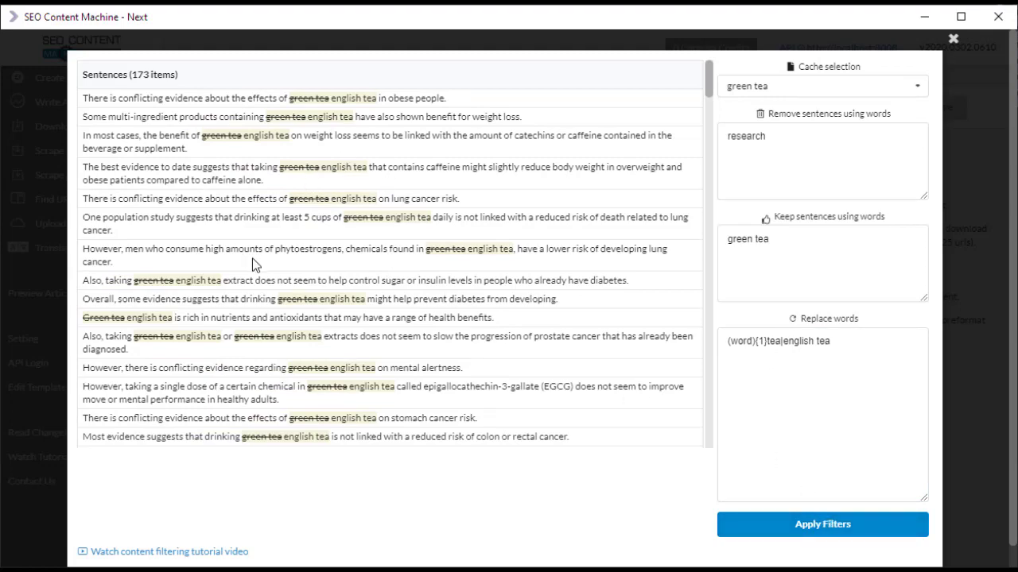
scroll(down, 3)
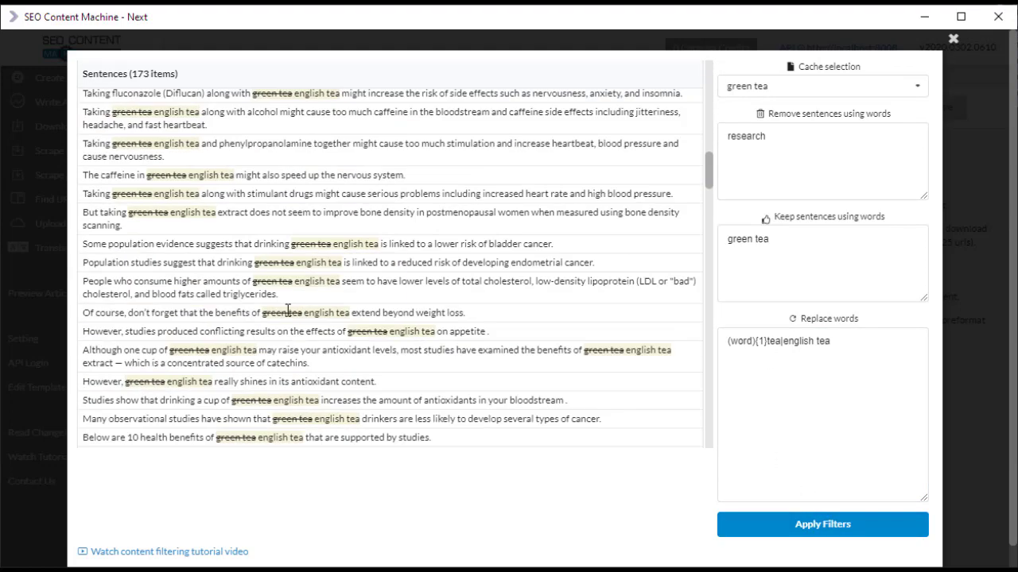
scroll(down, 3)
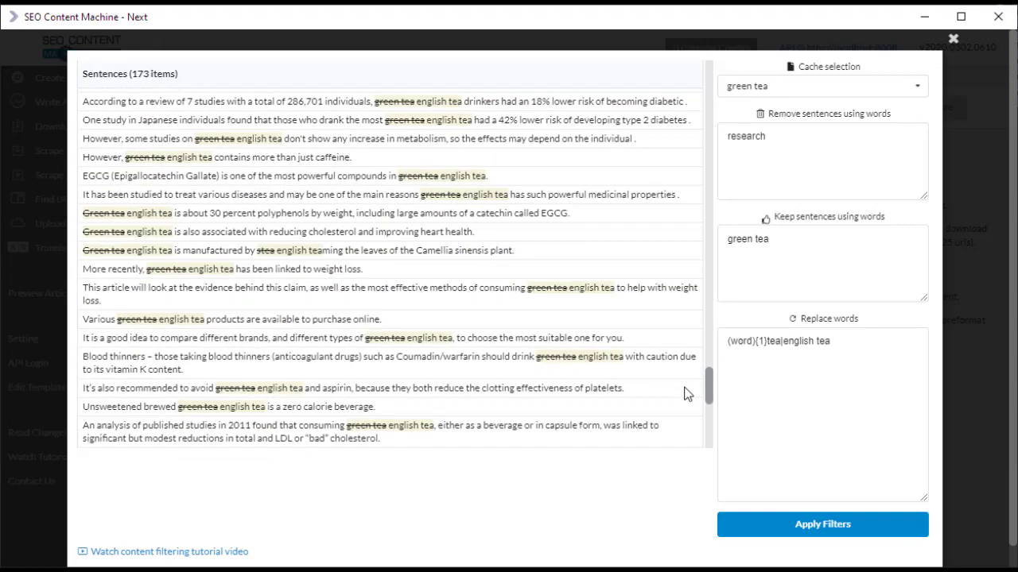
scroll(down, 3)
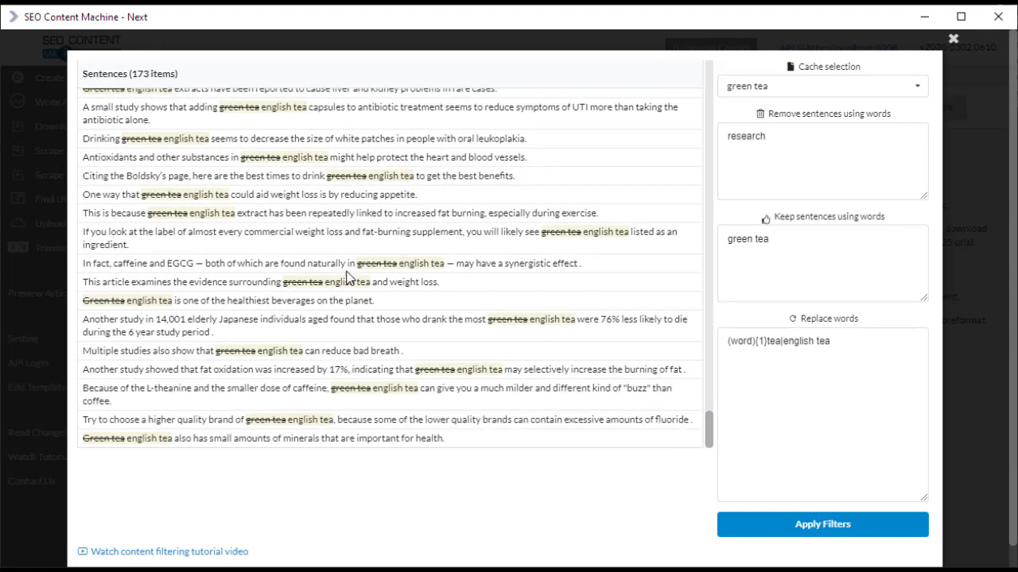
mouse_move(301, 341)
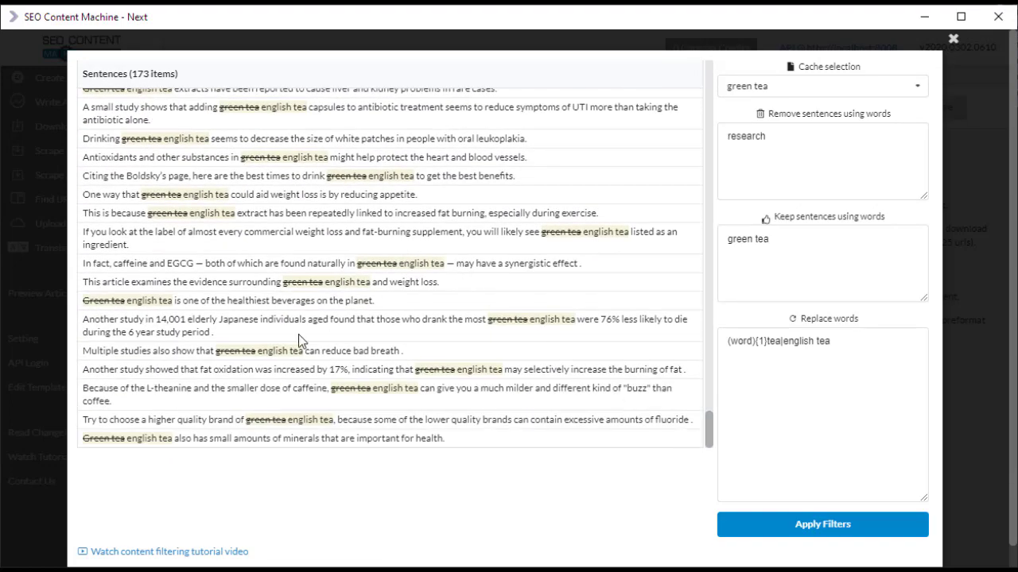
mouse_move(339, 334)
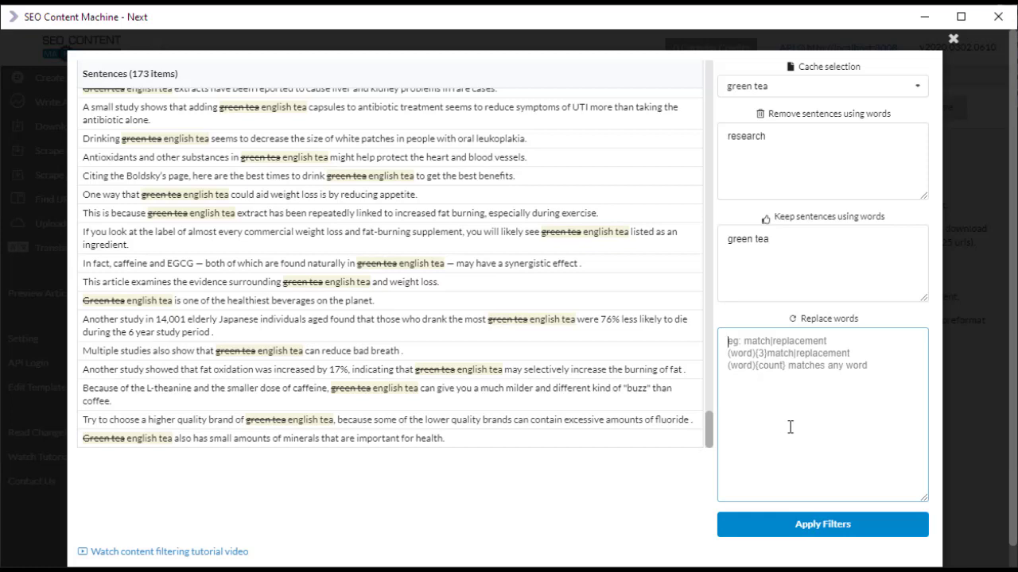
mouse_move(75, 314)
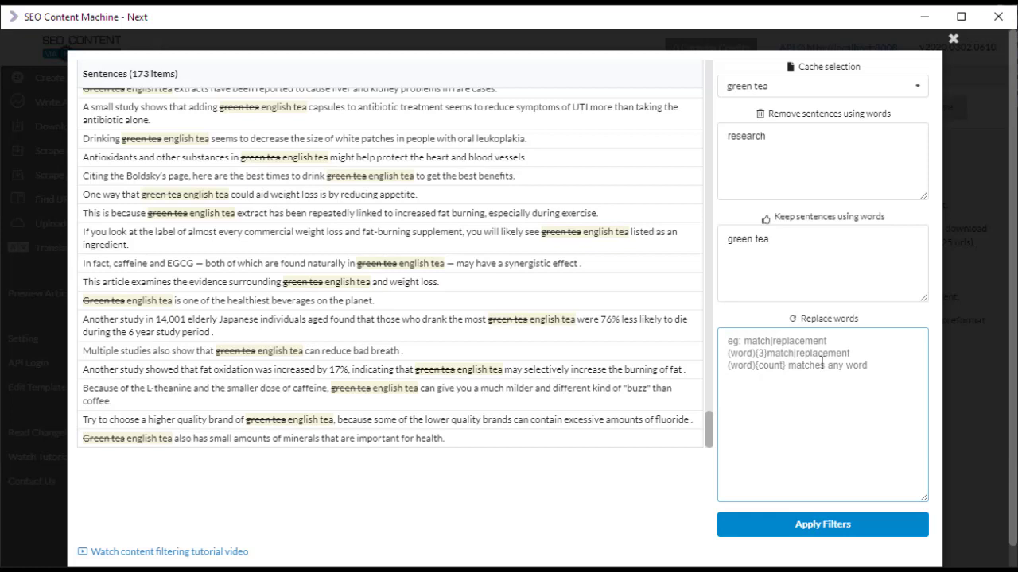
Apply the rule '(green|aid)|RED' so both green and aid are previewed as RED.
text((green)
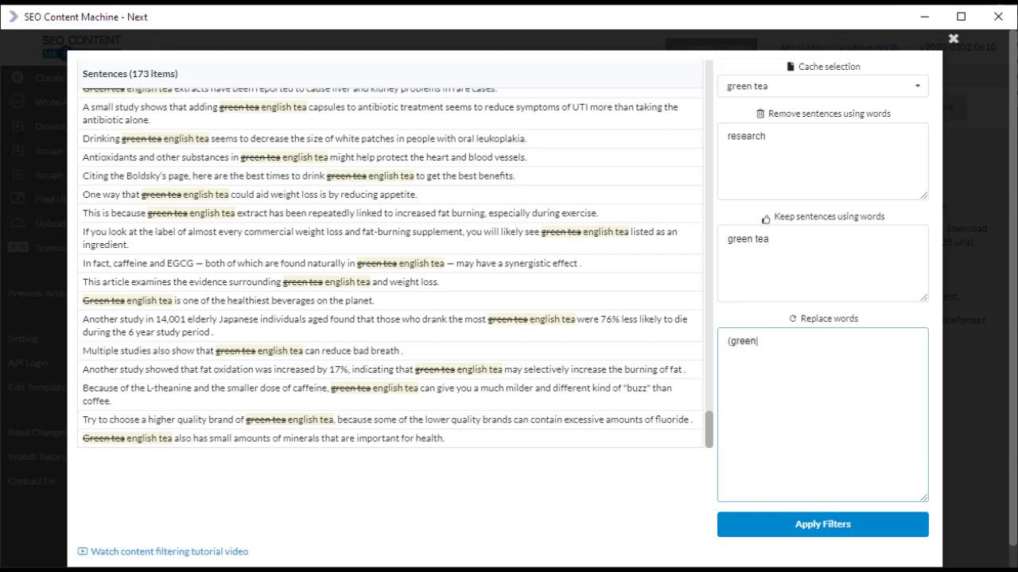
double_click(265, 194)
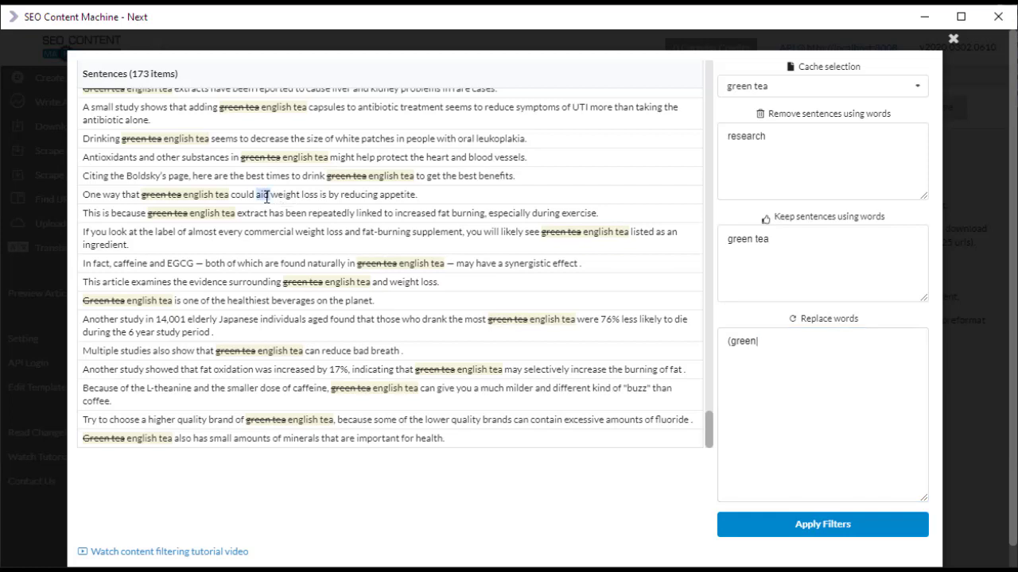
text(aid)
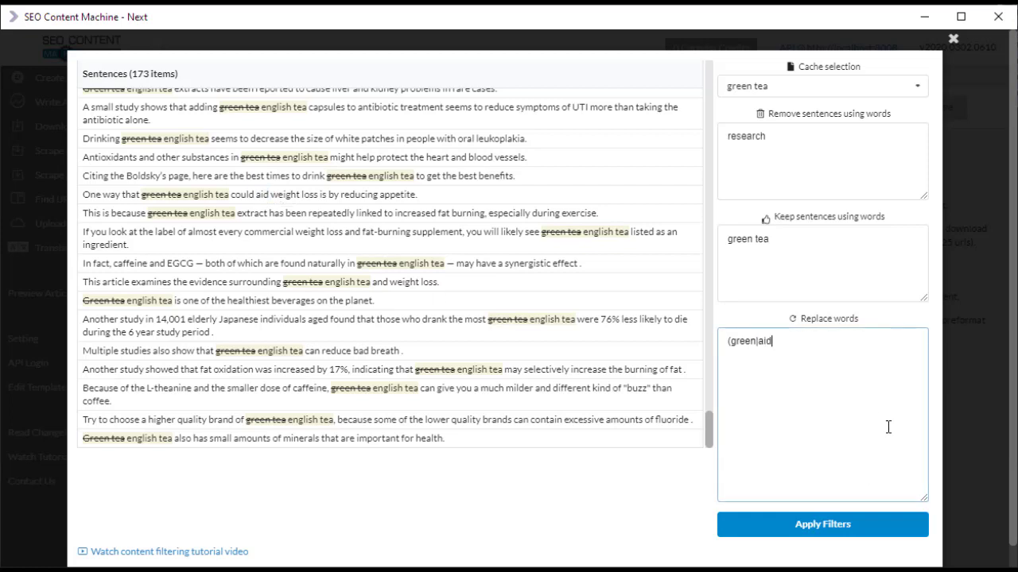
text())
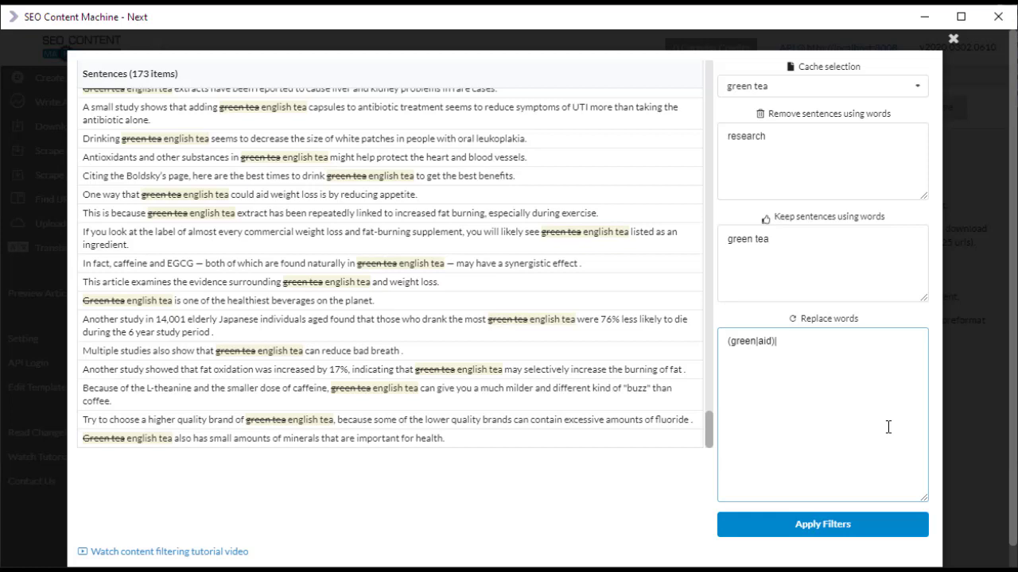
text(RED)
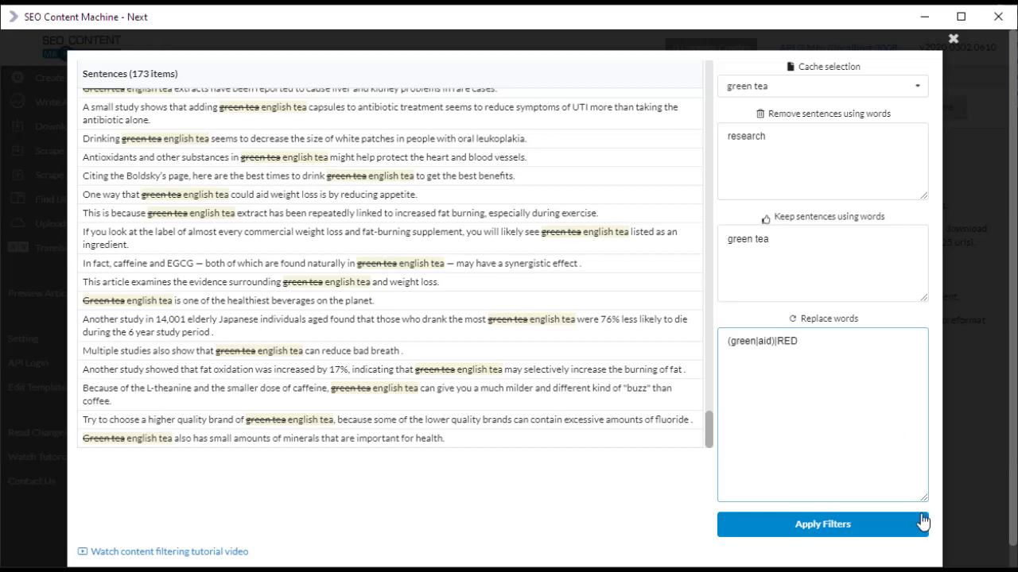
click(822, 524)
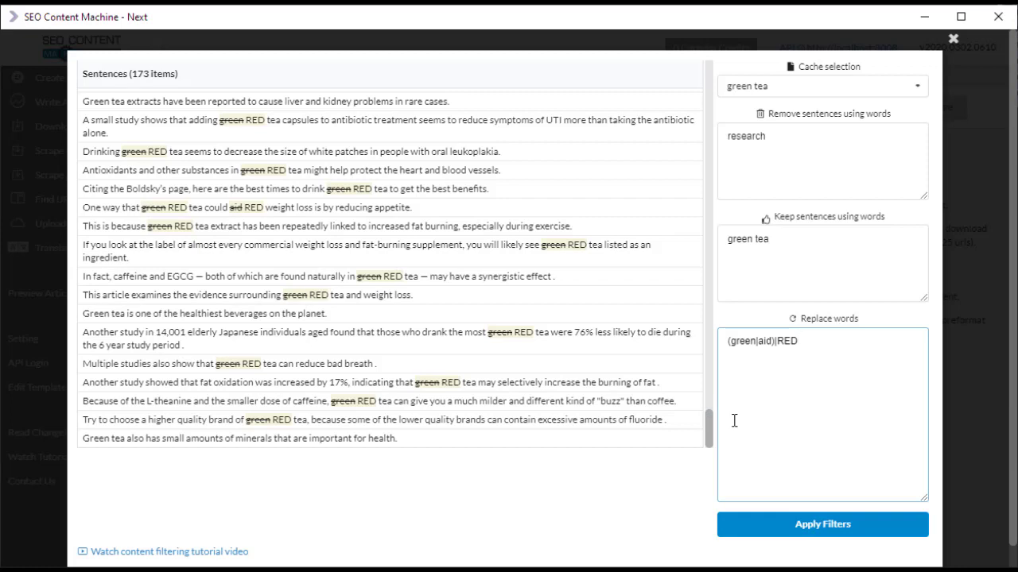
mouse_move(608, 414)
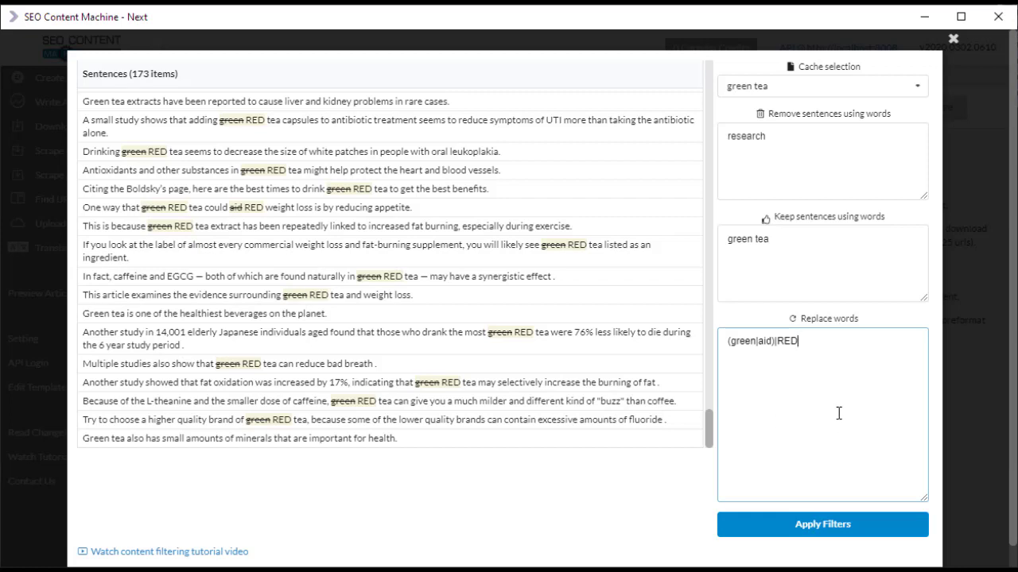
mouse_move(855, 412)
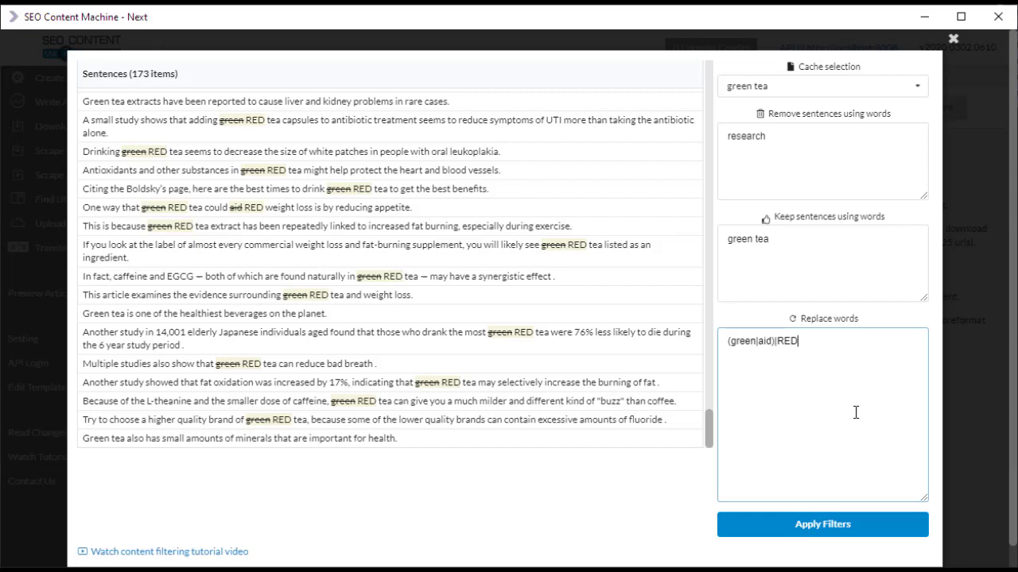
mouse_move(853, 409)
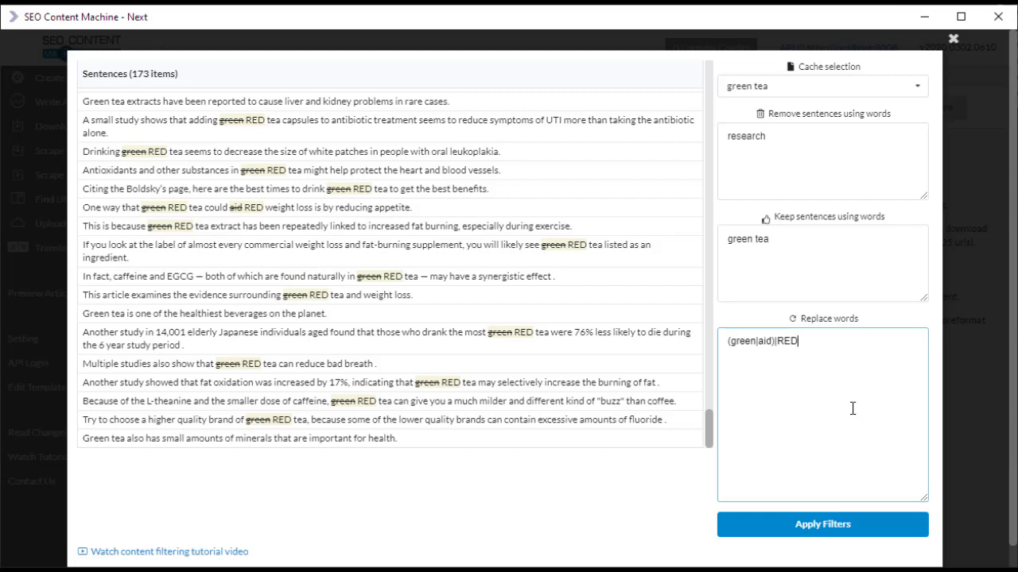